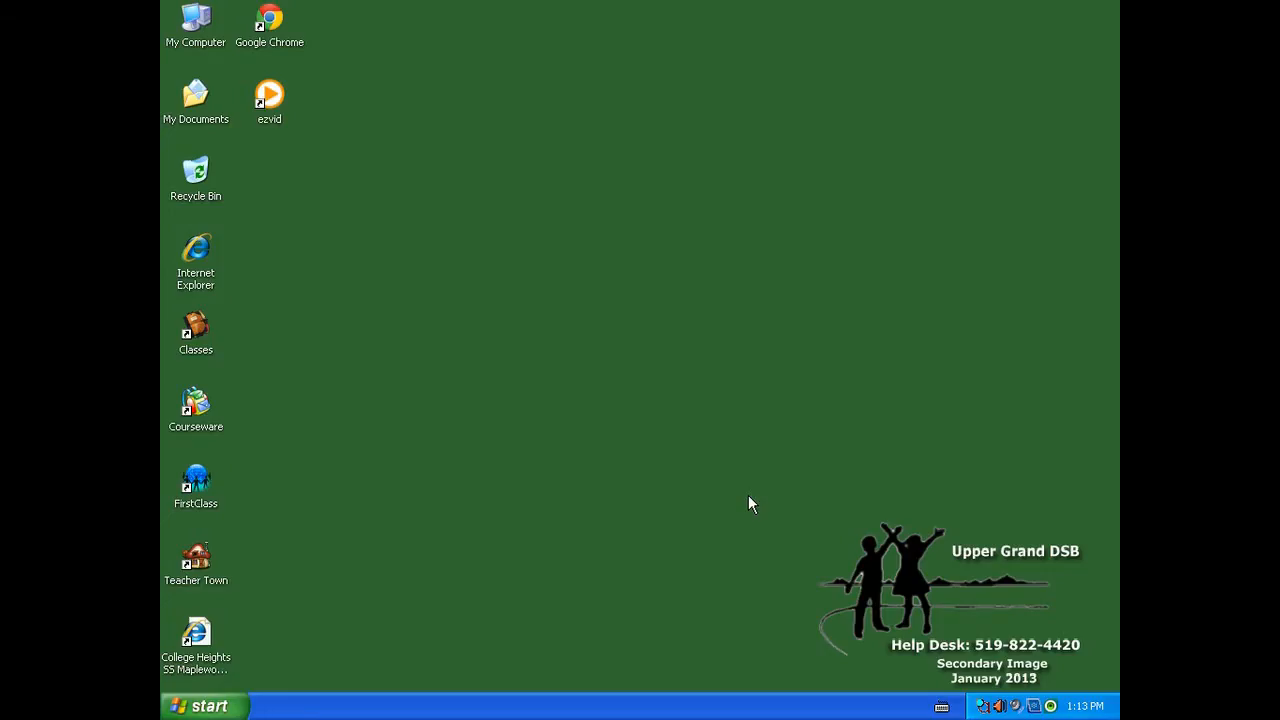
mouse_move(744, 498)
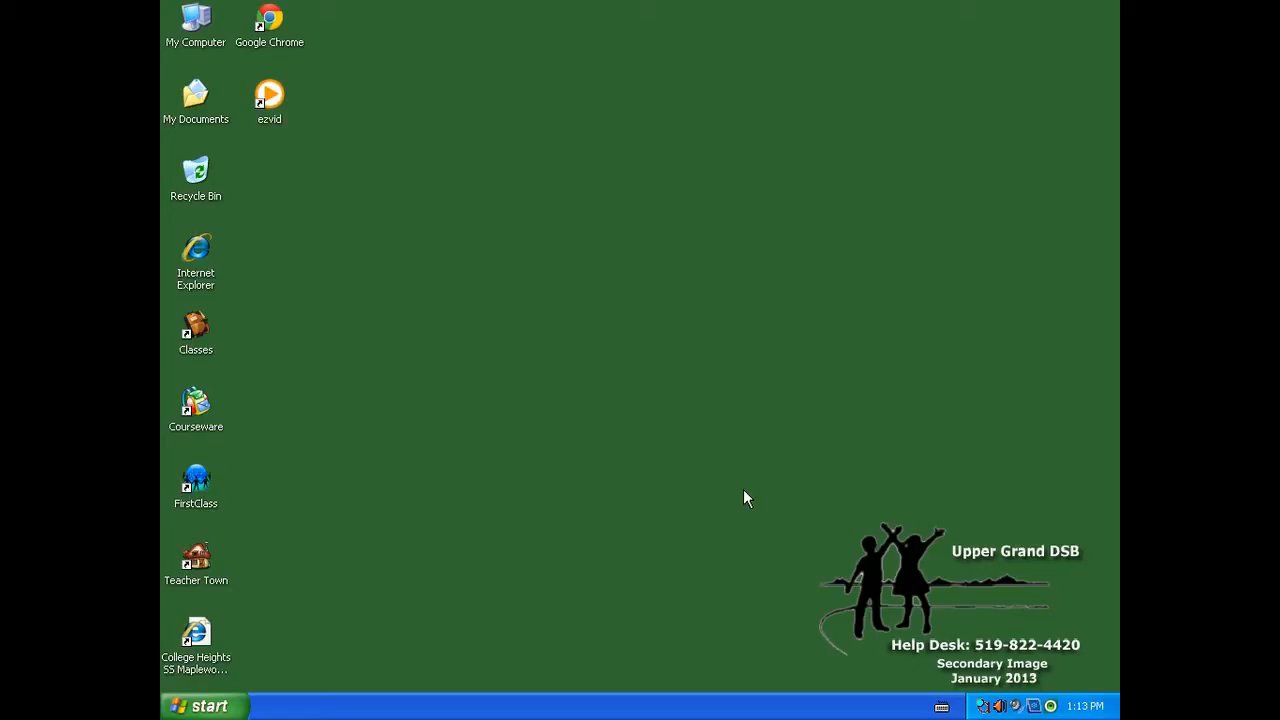
mouse_move(285, 118)
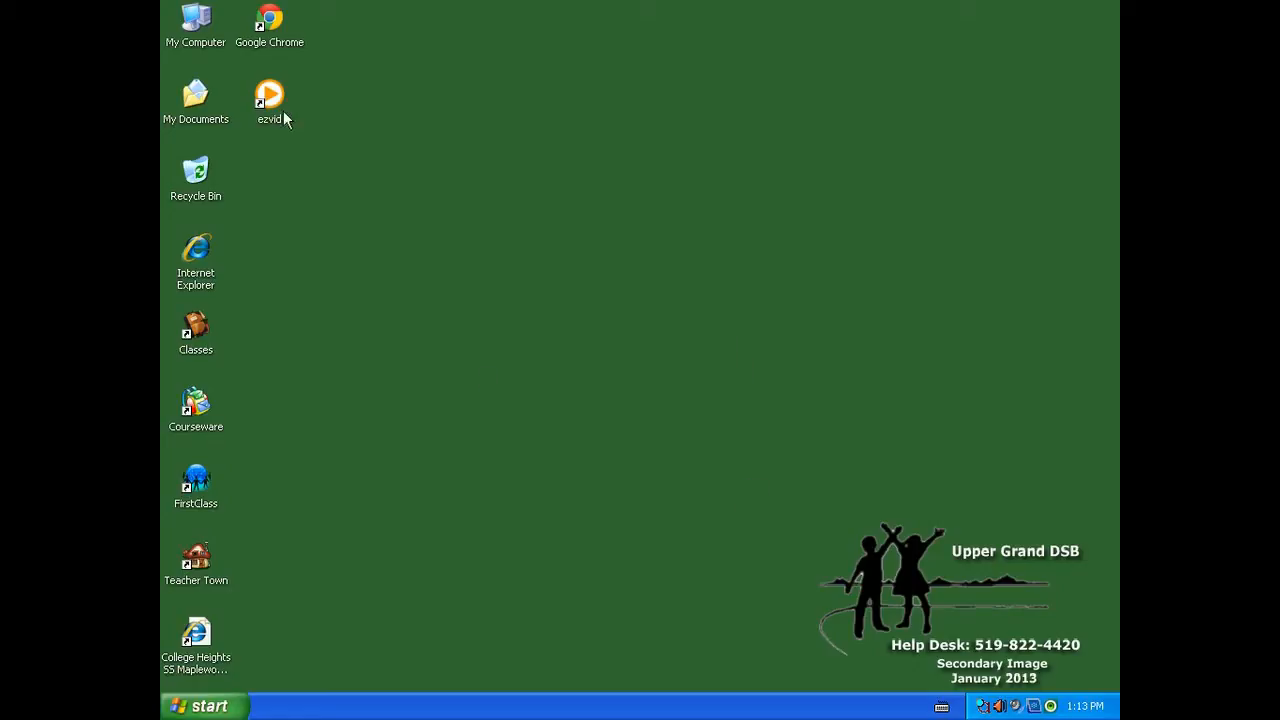
mouse_move(277, 10)
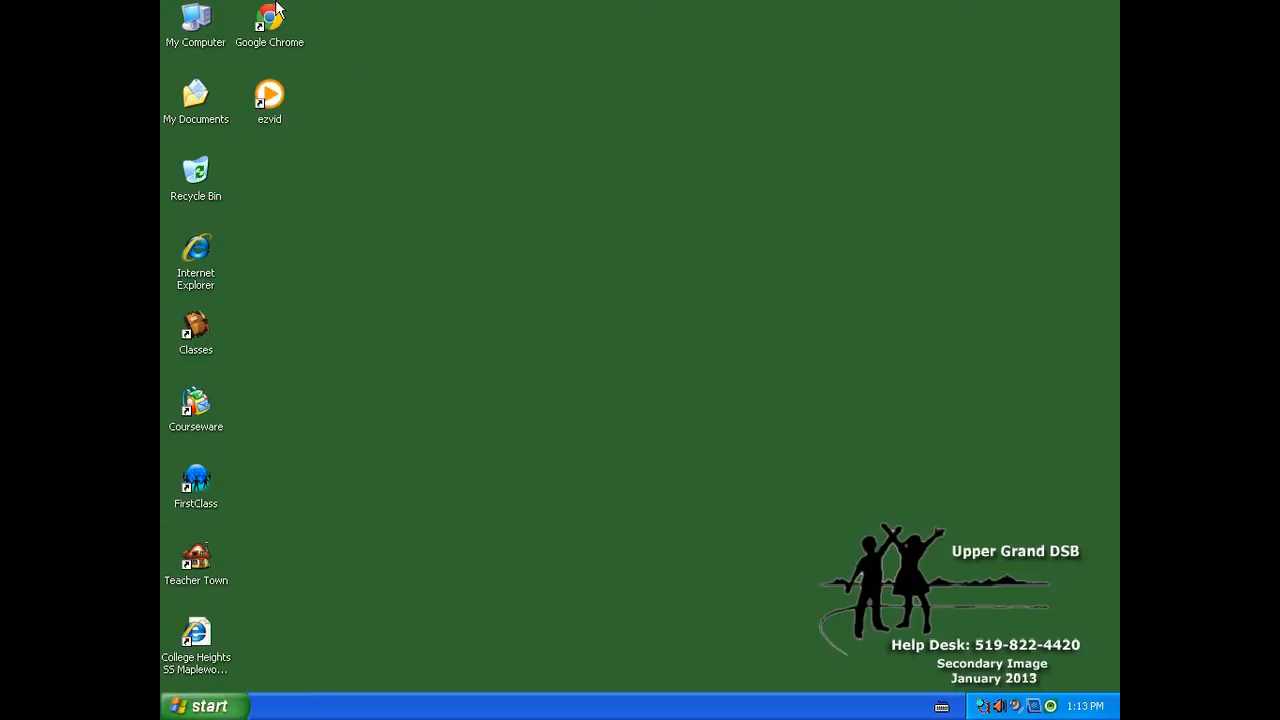
click(269, 18)
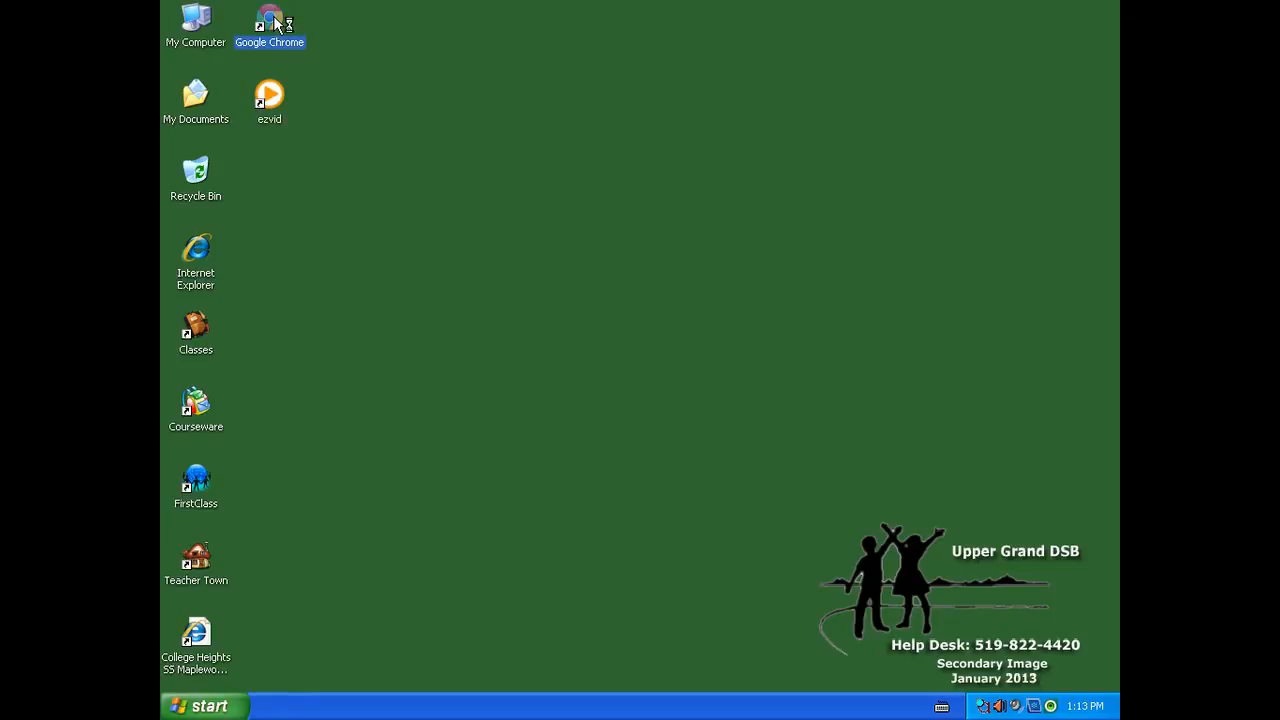
double_click(269, 20)
text(www.ultimate-guitar.com)
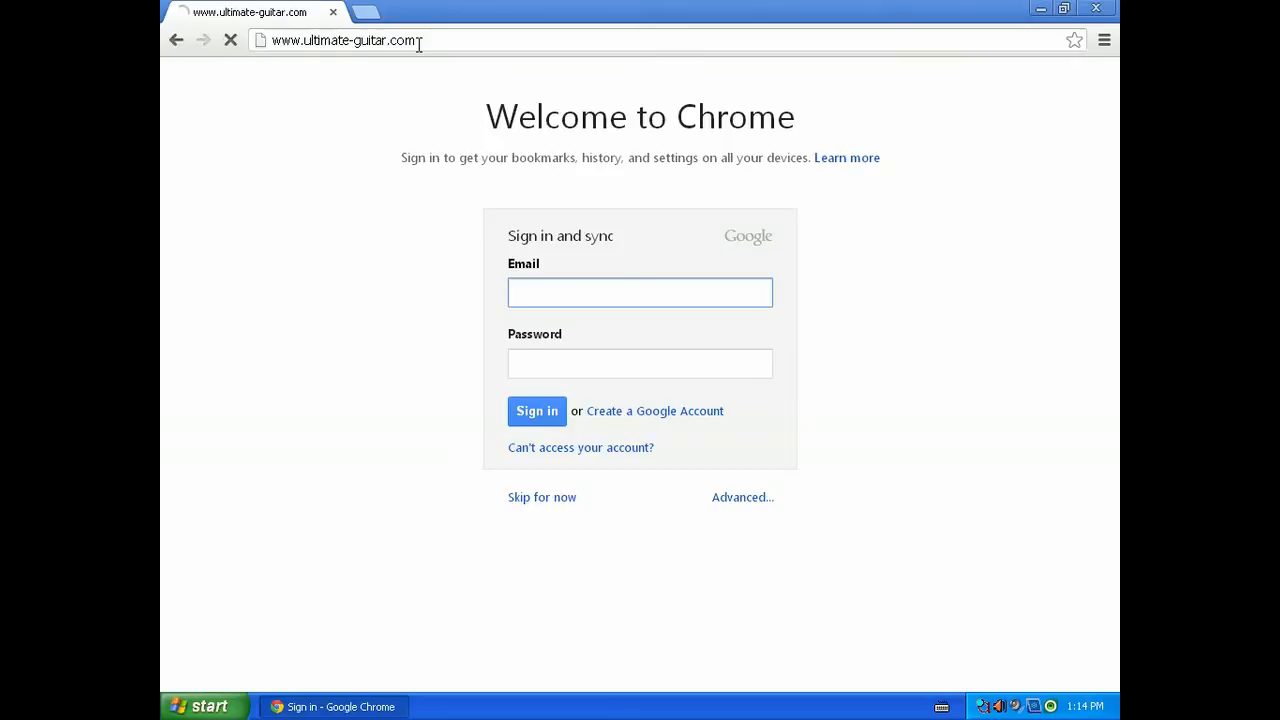
click(542, 497)
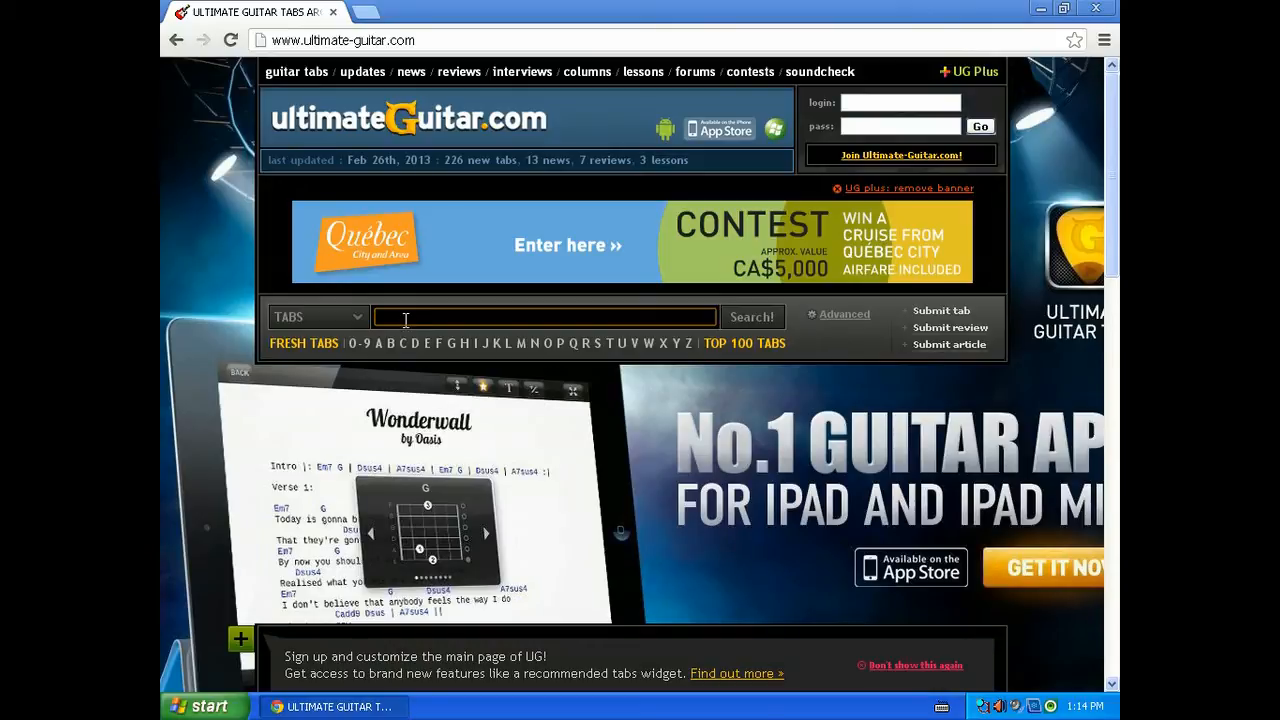
Enter 'wish you were' into the Ultimate Guitar tab search box
text(wish you)
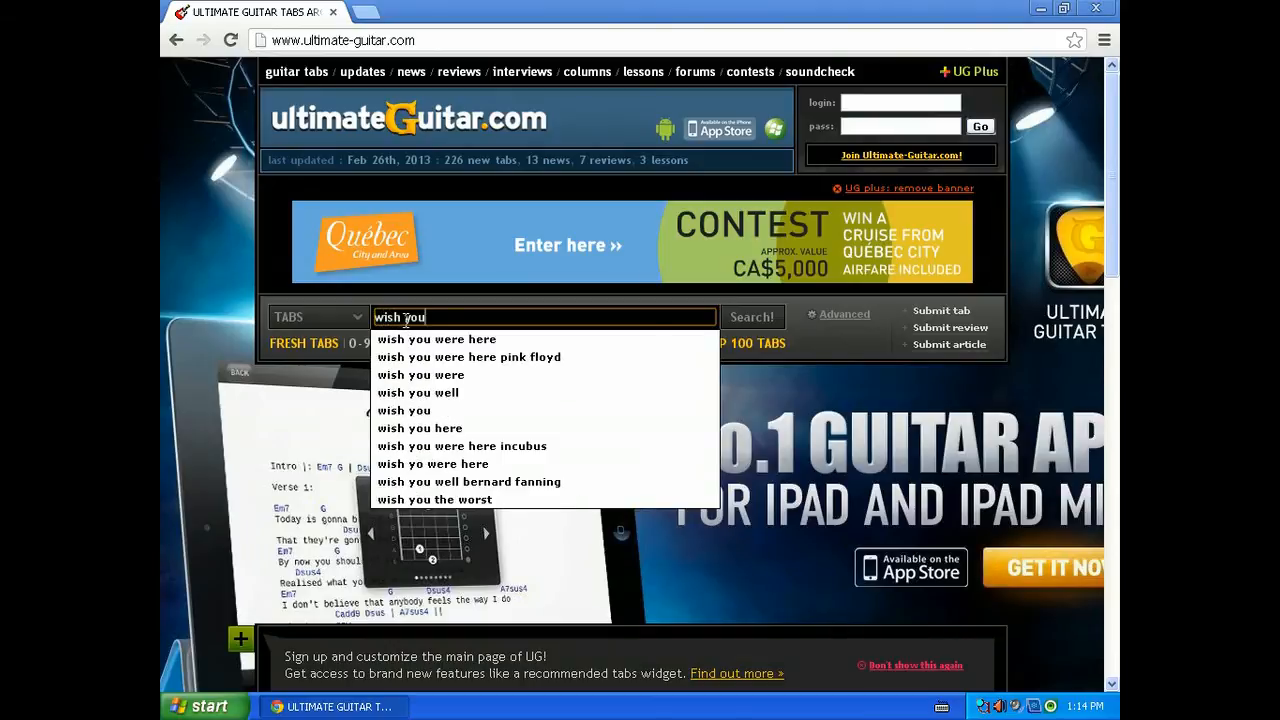
text(were)
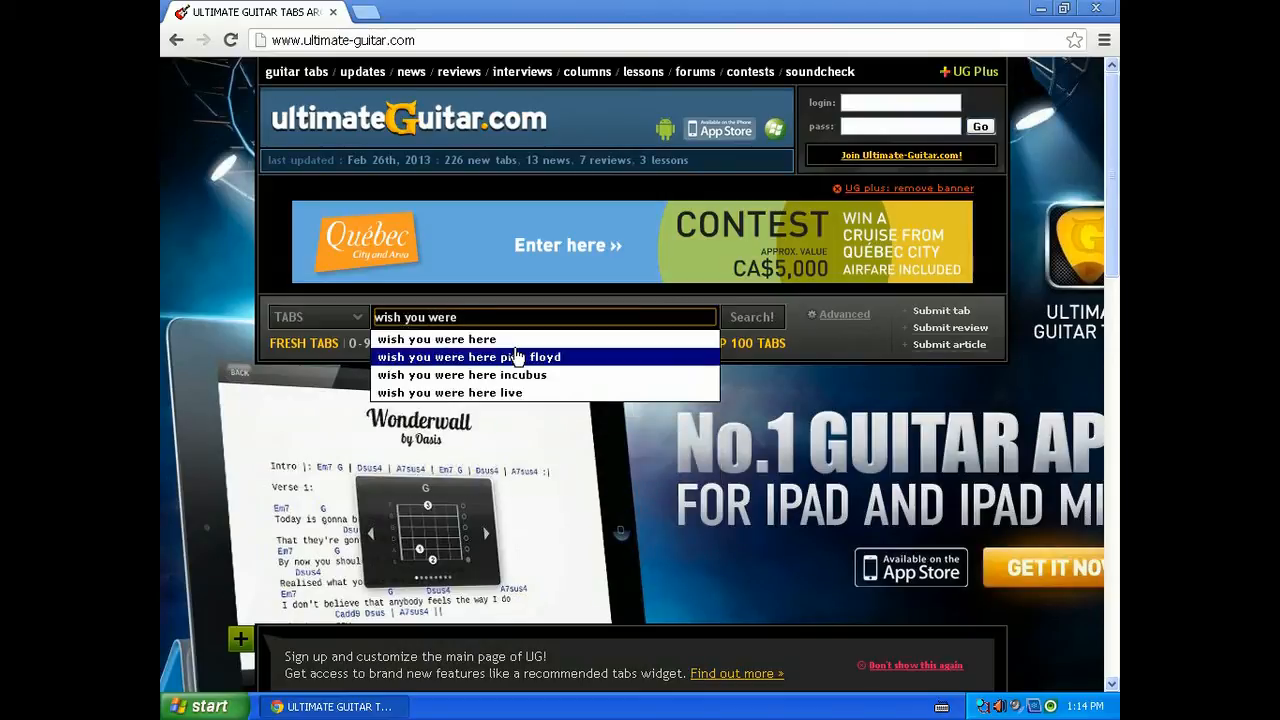
mouse_move(557, 363)
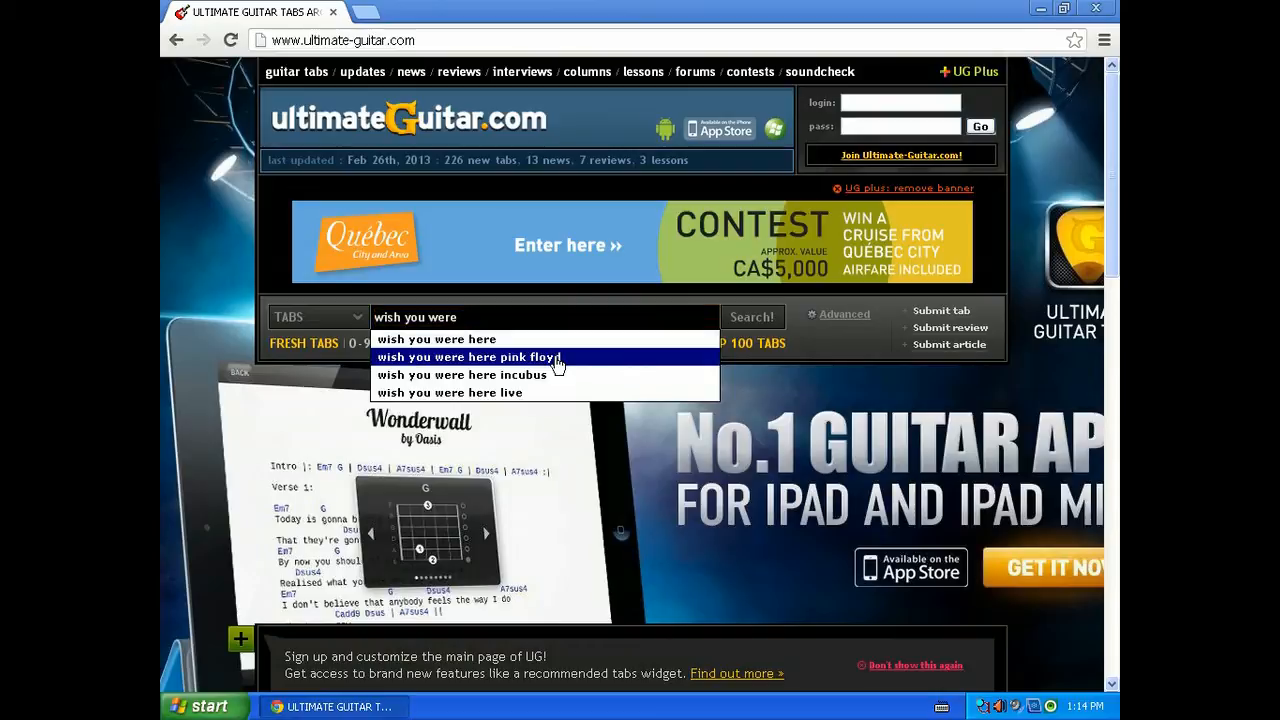
click(467, 357)
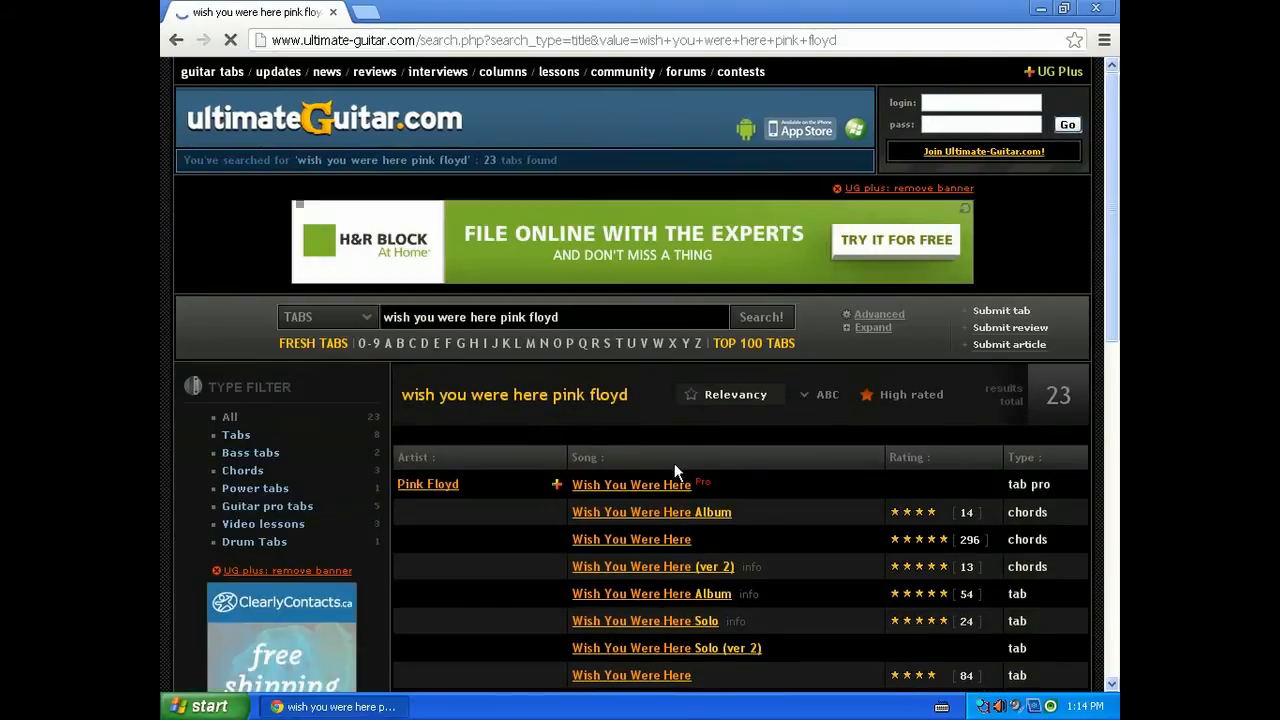
scroll(down, 3)
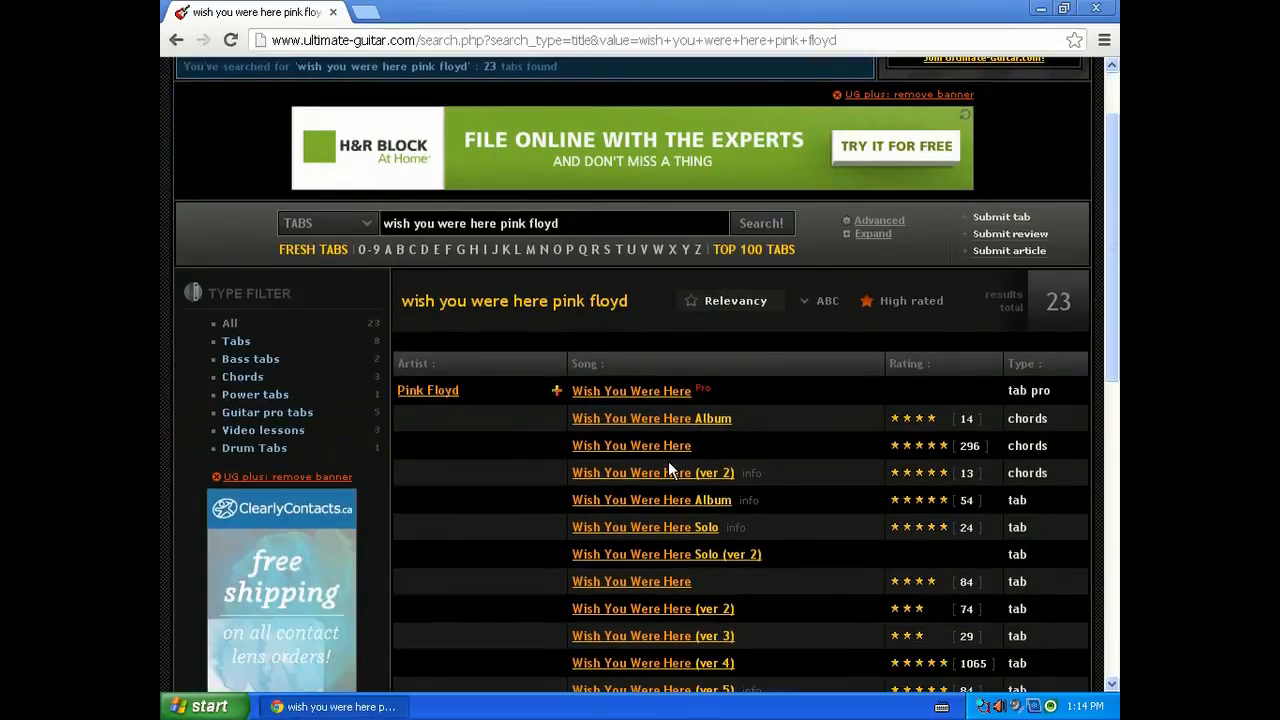
scroll(down, 3)
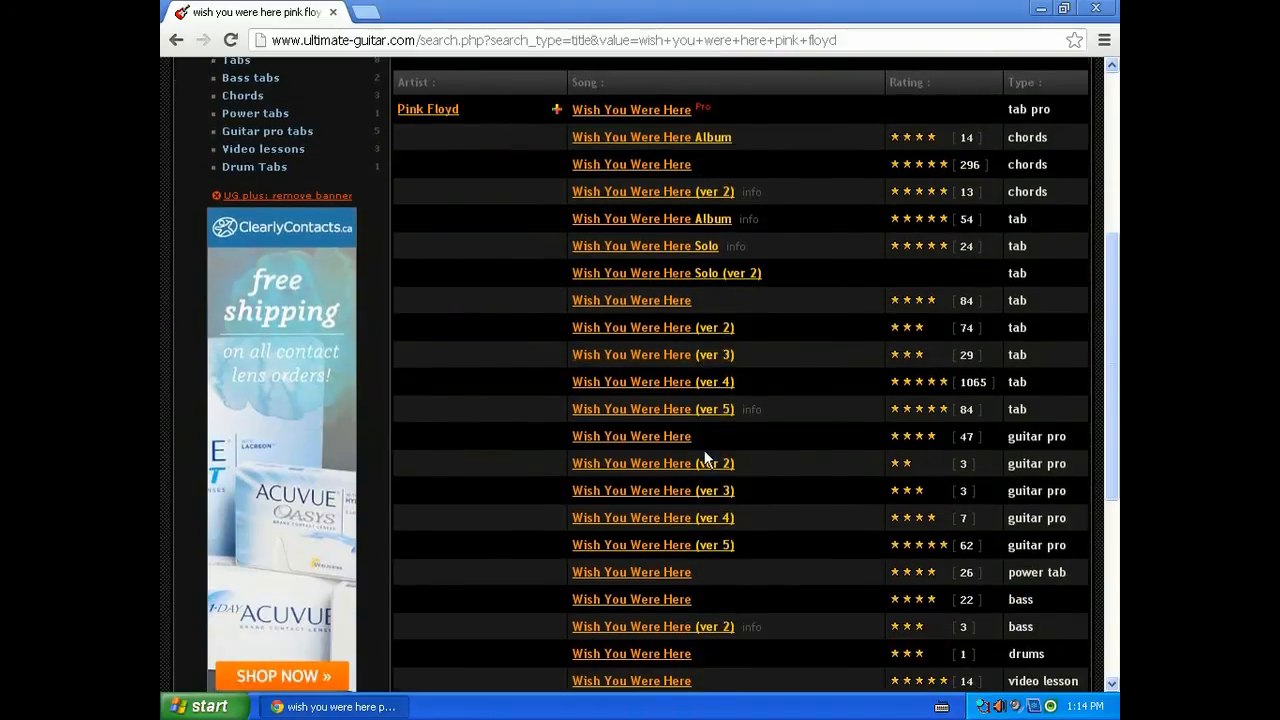
mouse_move(662, 381)
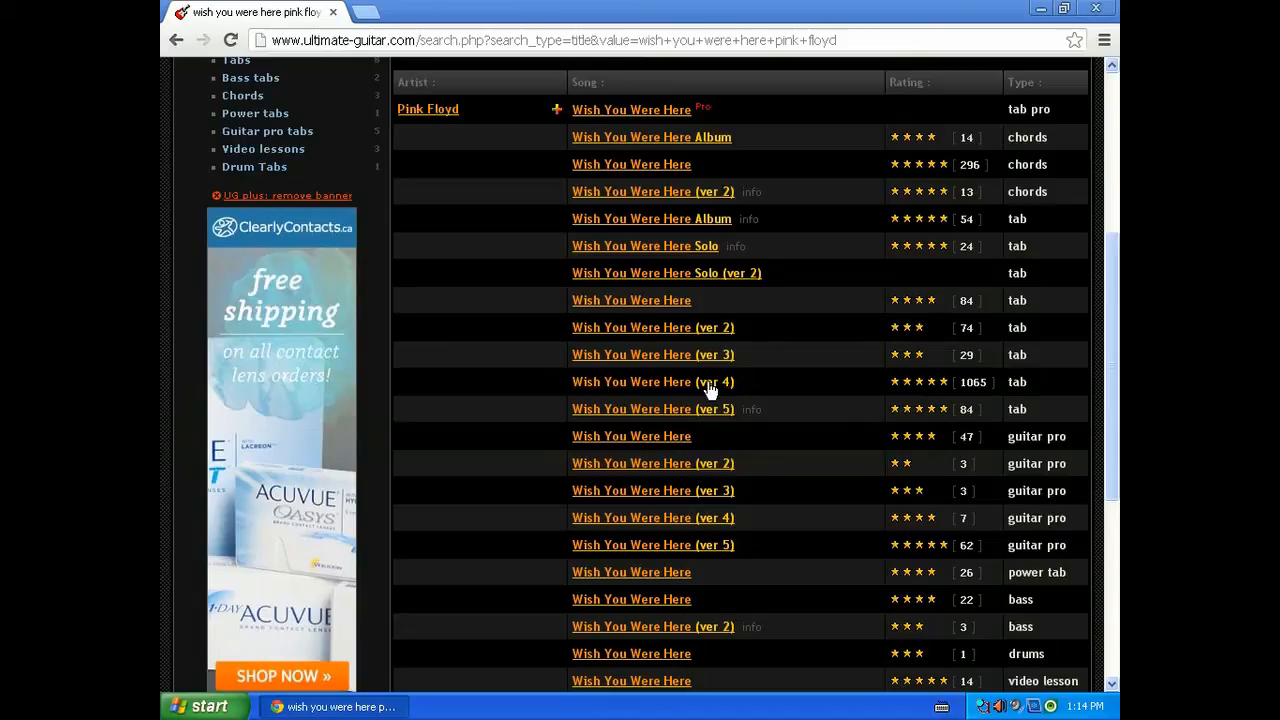
mouse_move(1058, 110)
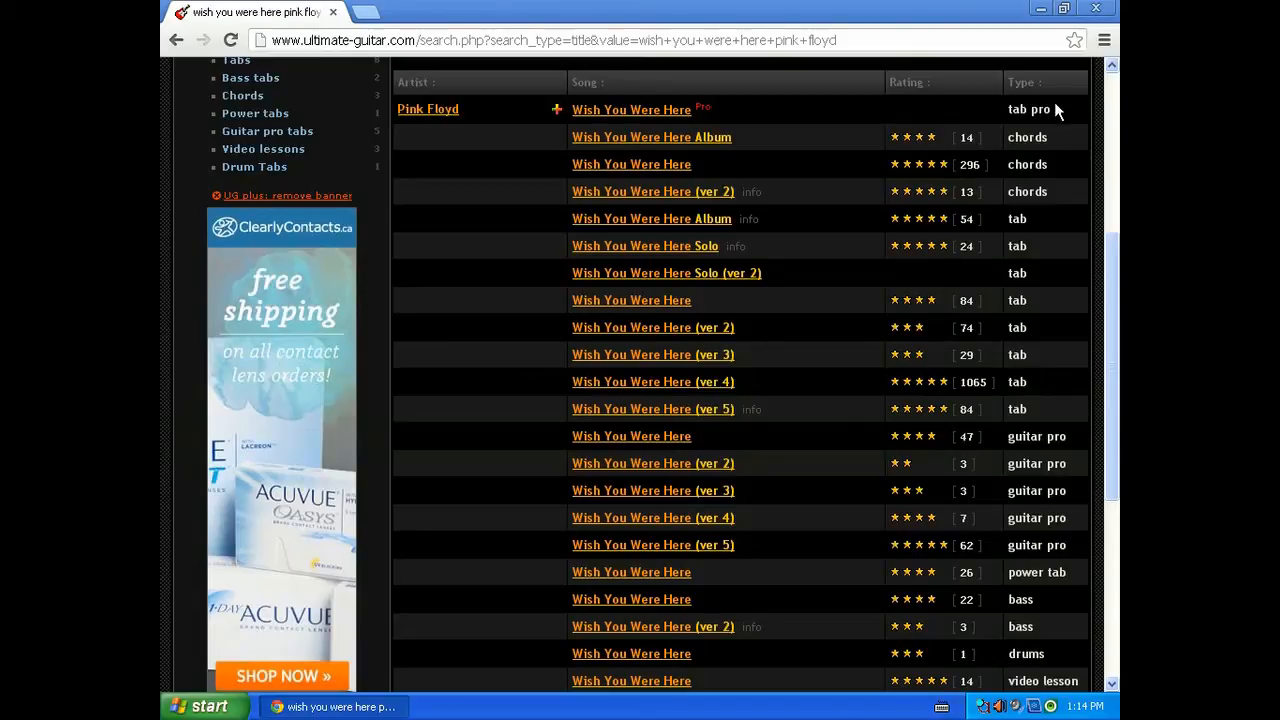
mouse_move(1035, 253)
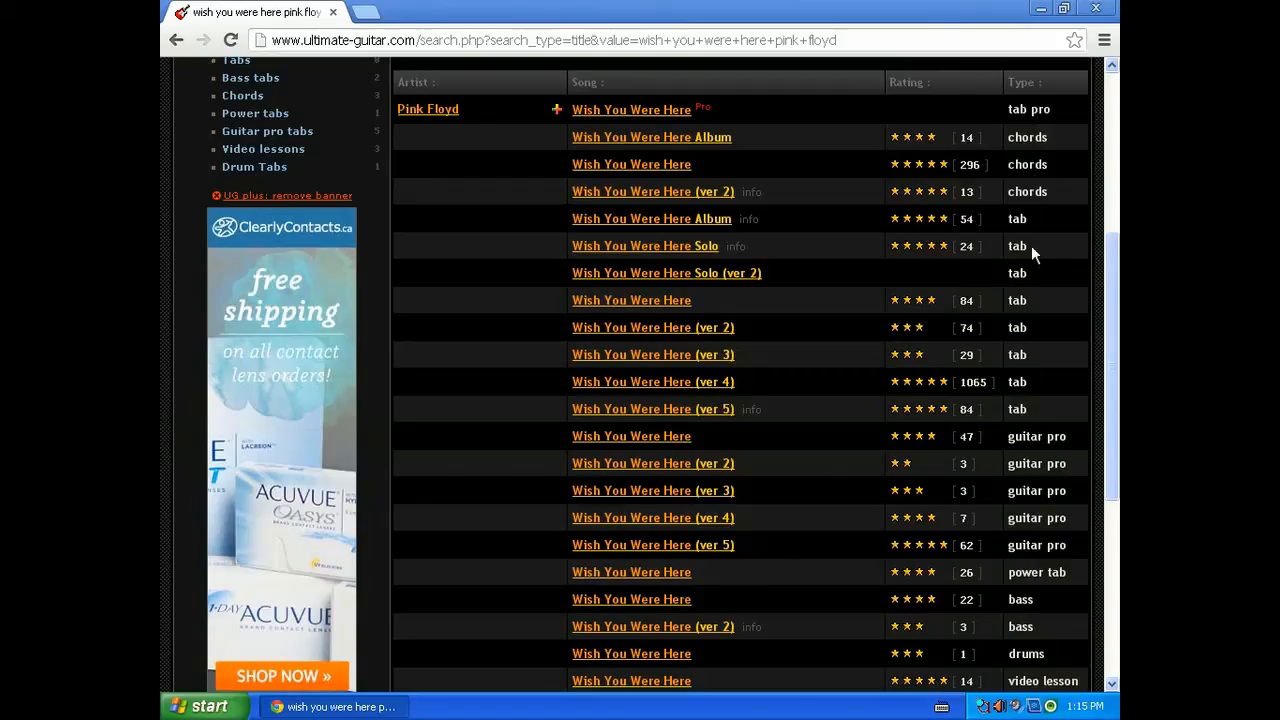
mouse_move(1047, 480)
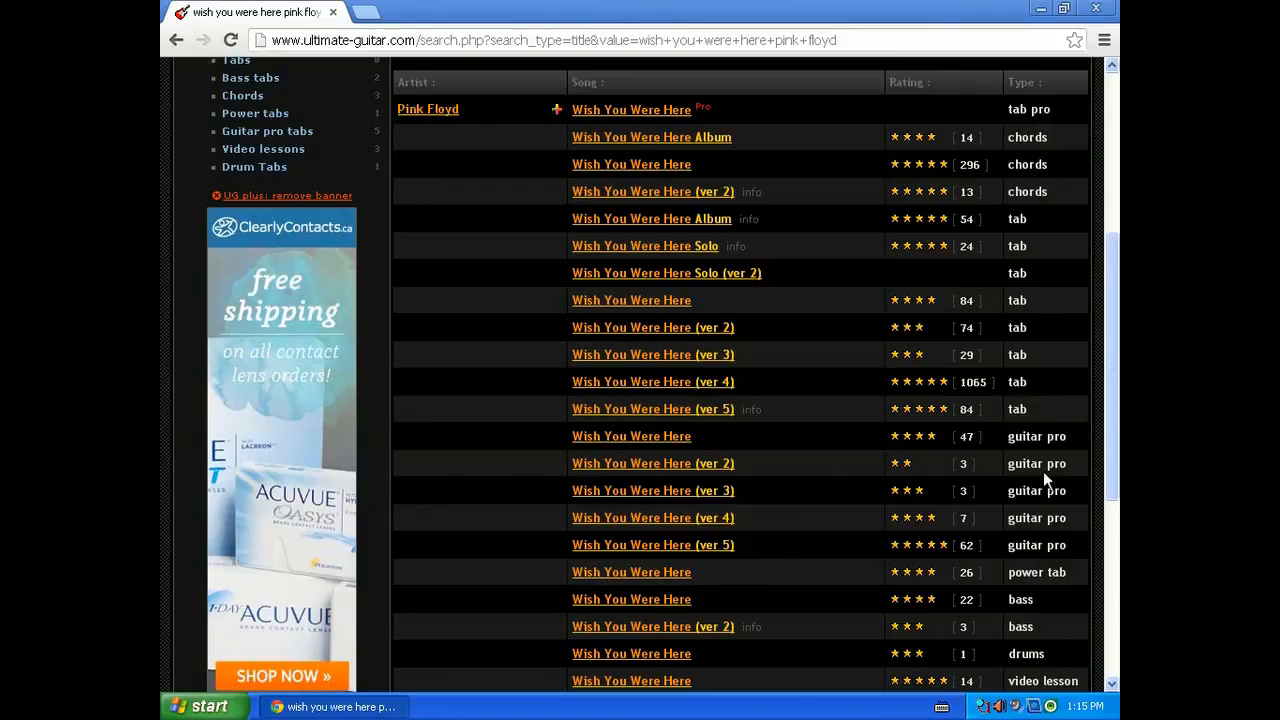
mouse_move(1060, 572)
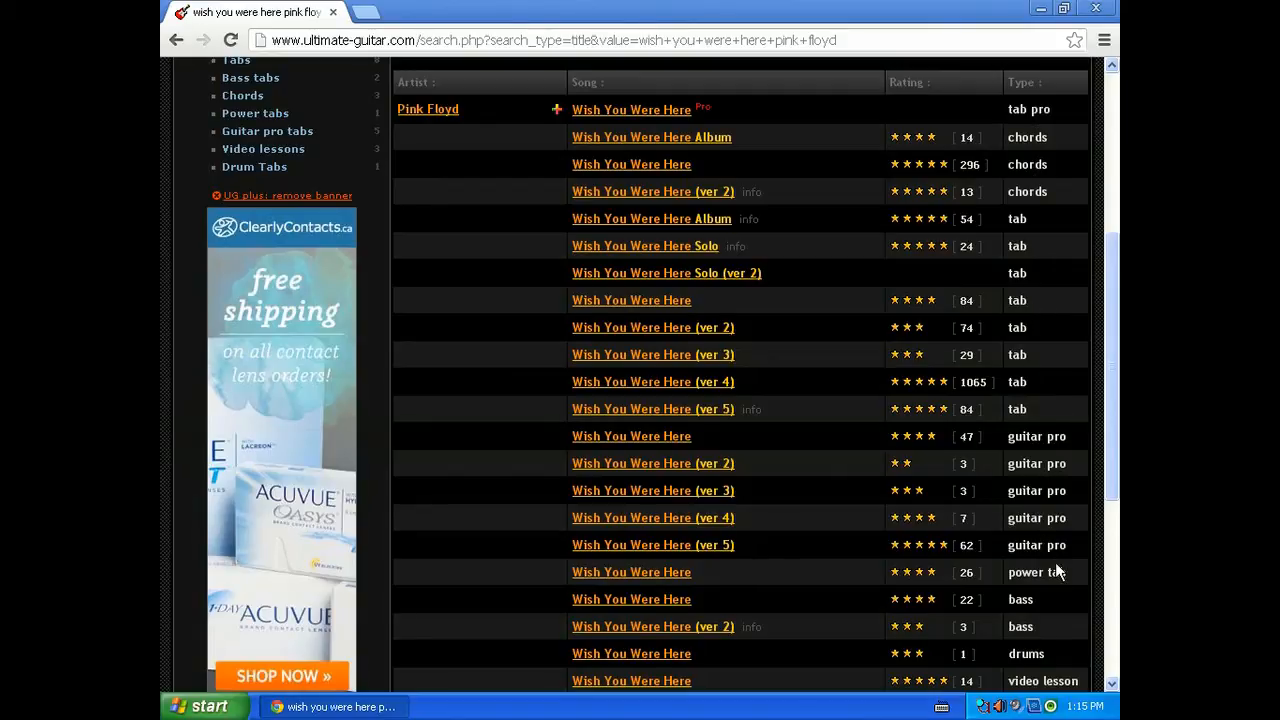
mouse_move(1047, 607)
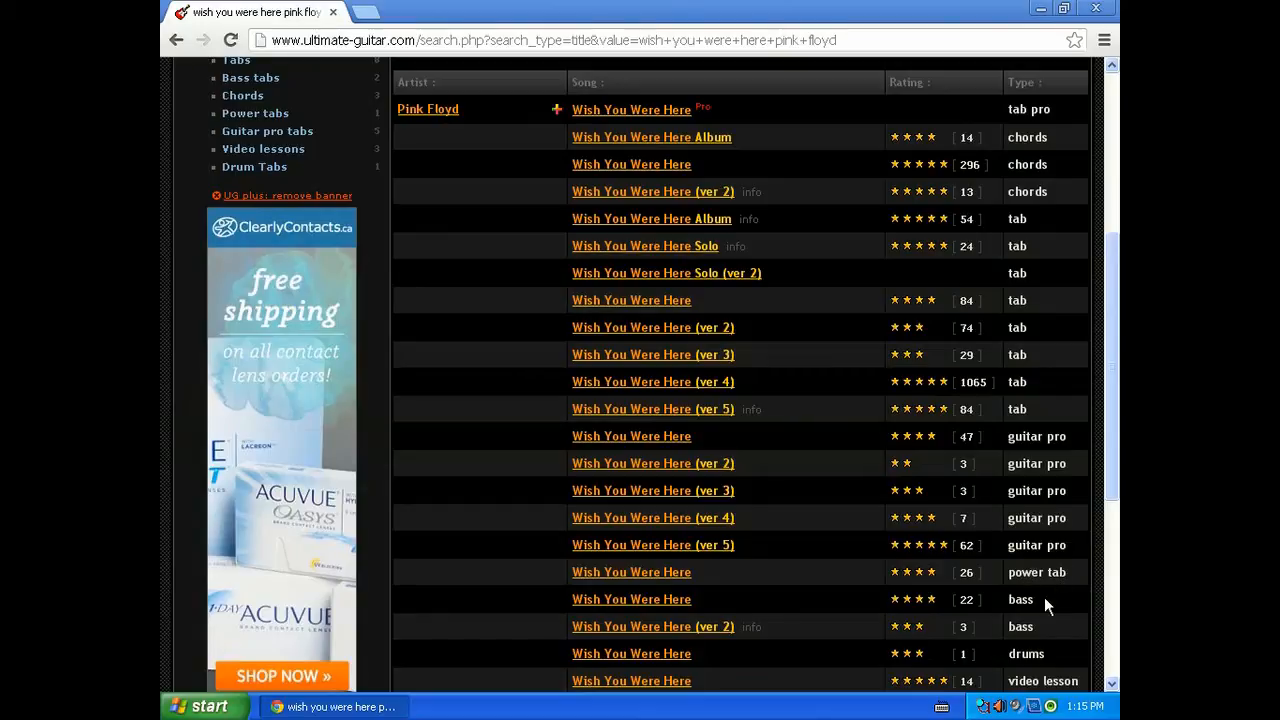
mouse_move(1022, 617)
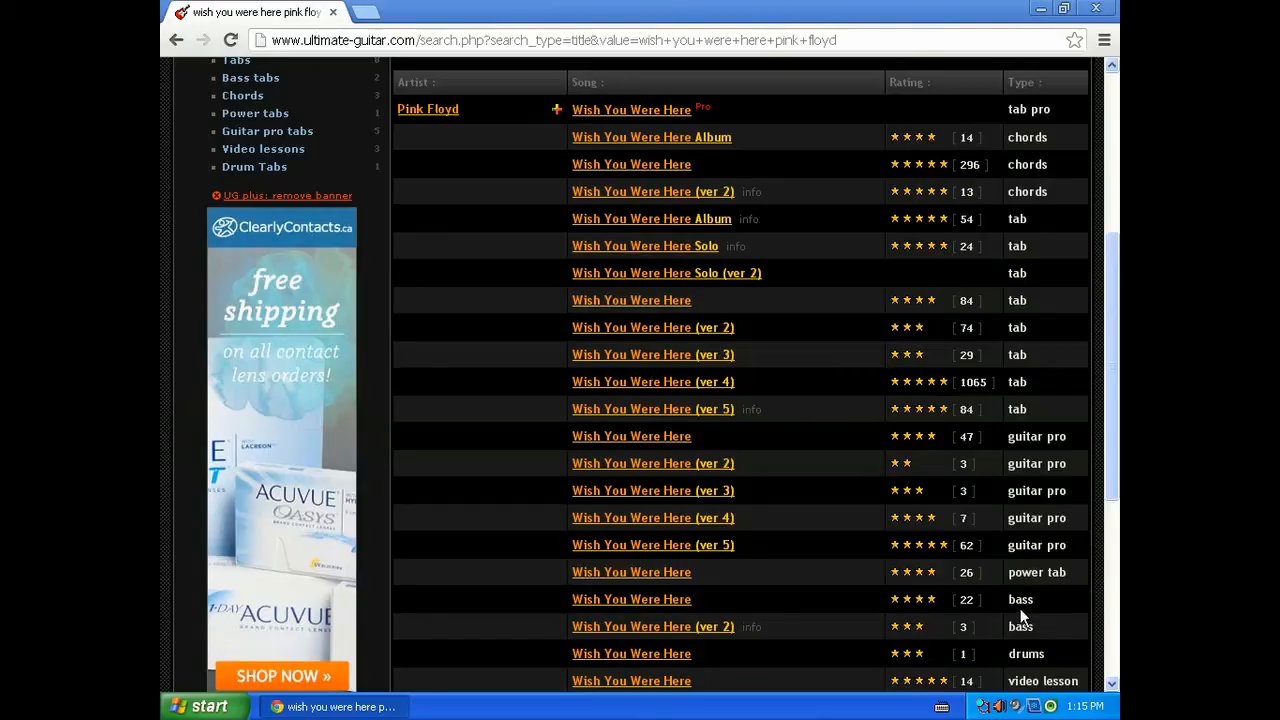
scroll(down, 3)
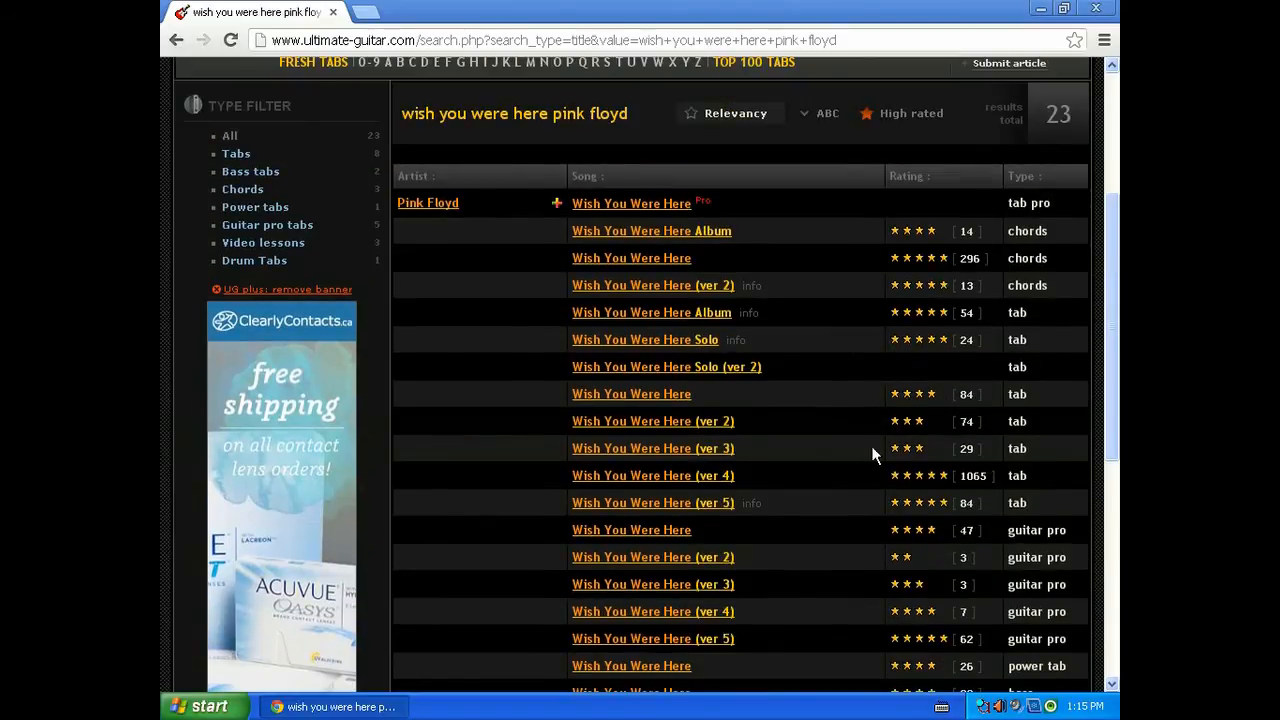
scroll(down, 3)
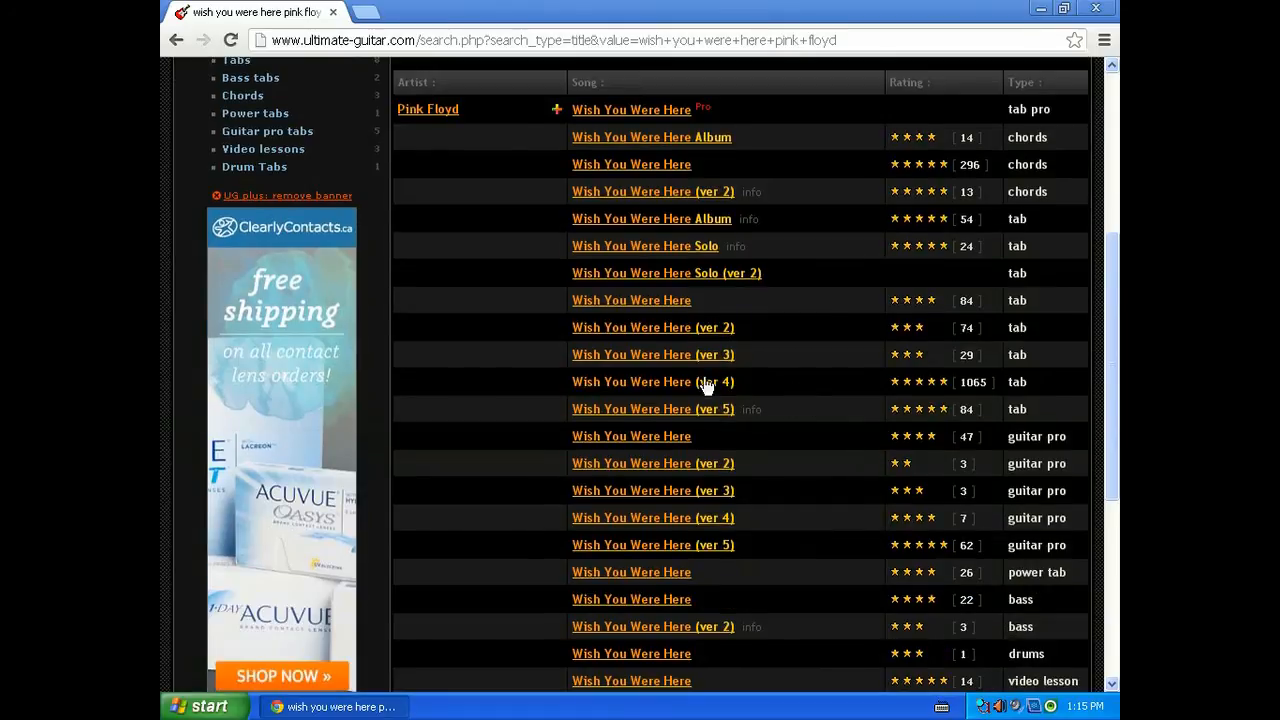
mouse_move(670, 390)
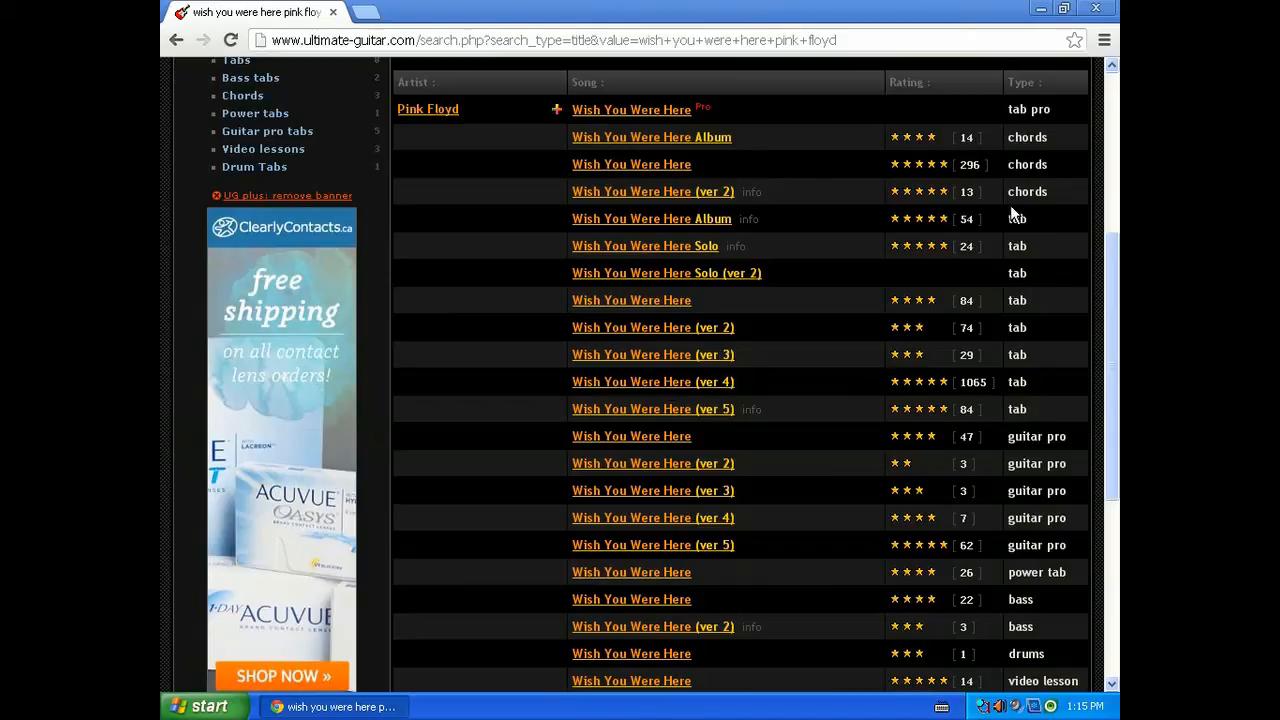
mouse_move(1037, 420)
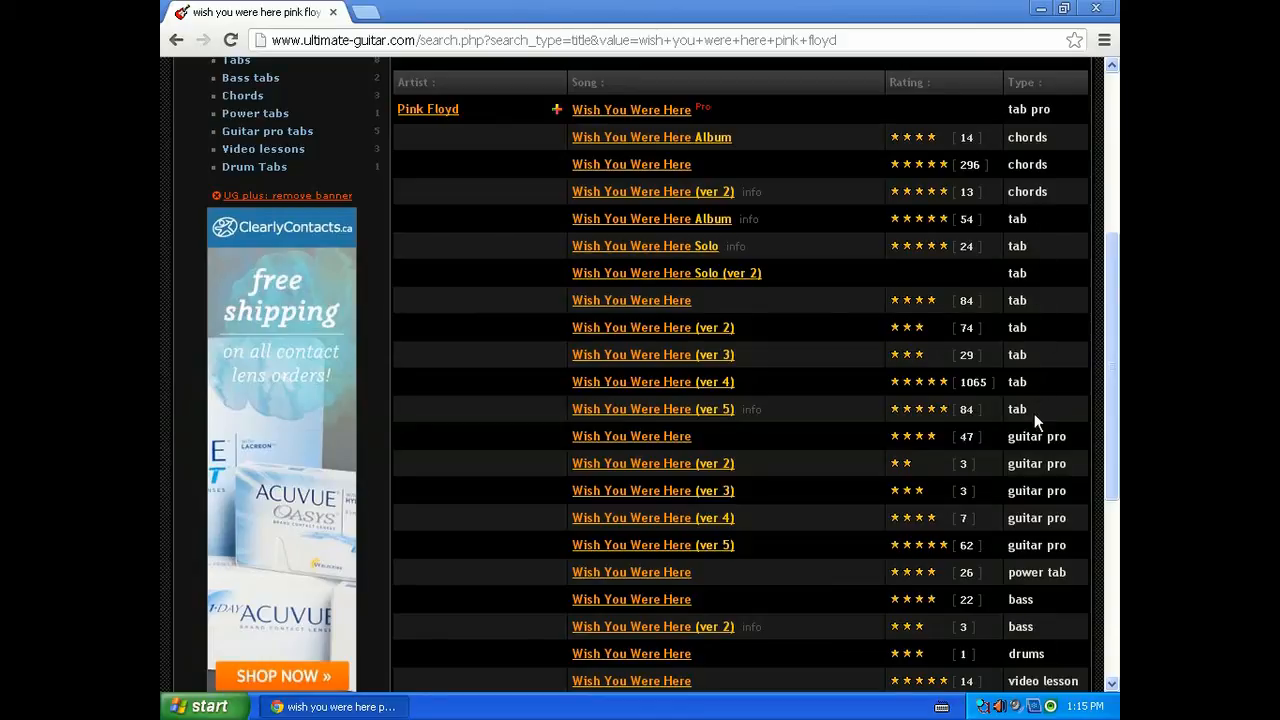
mouse_move(1050, 234)
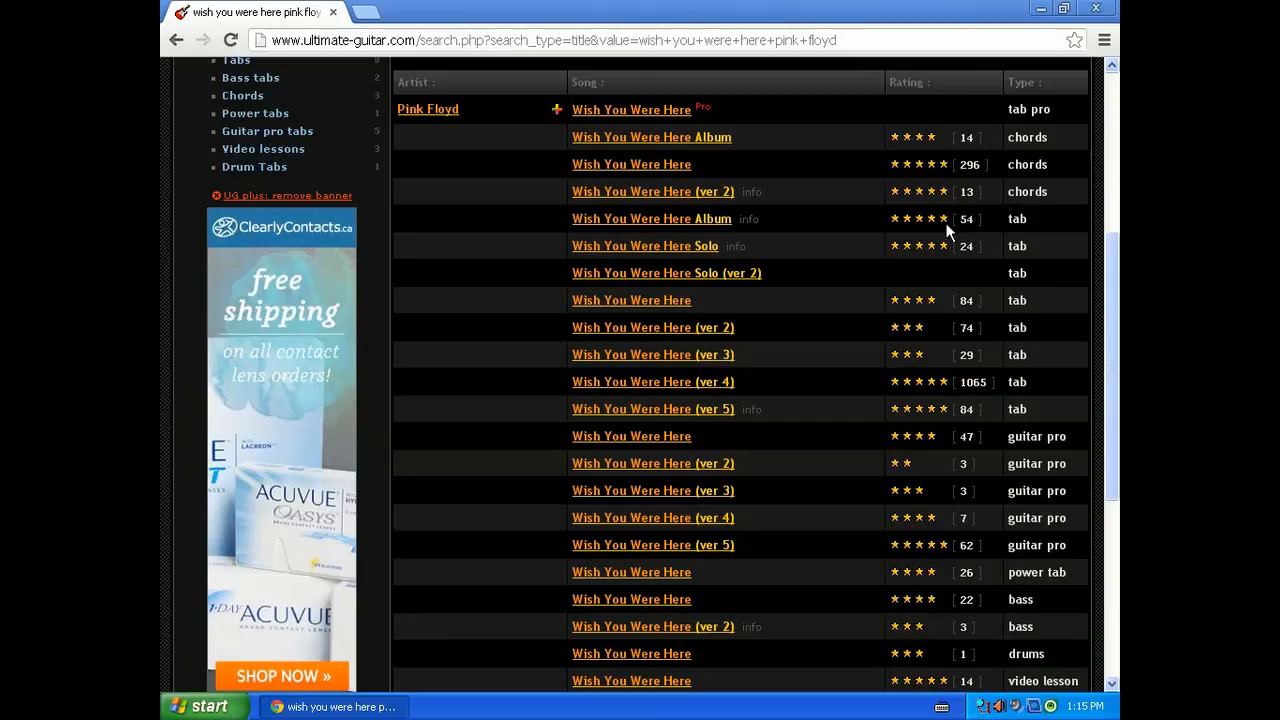
mouse_move(960, 220)
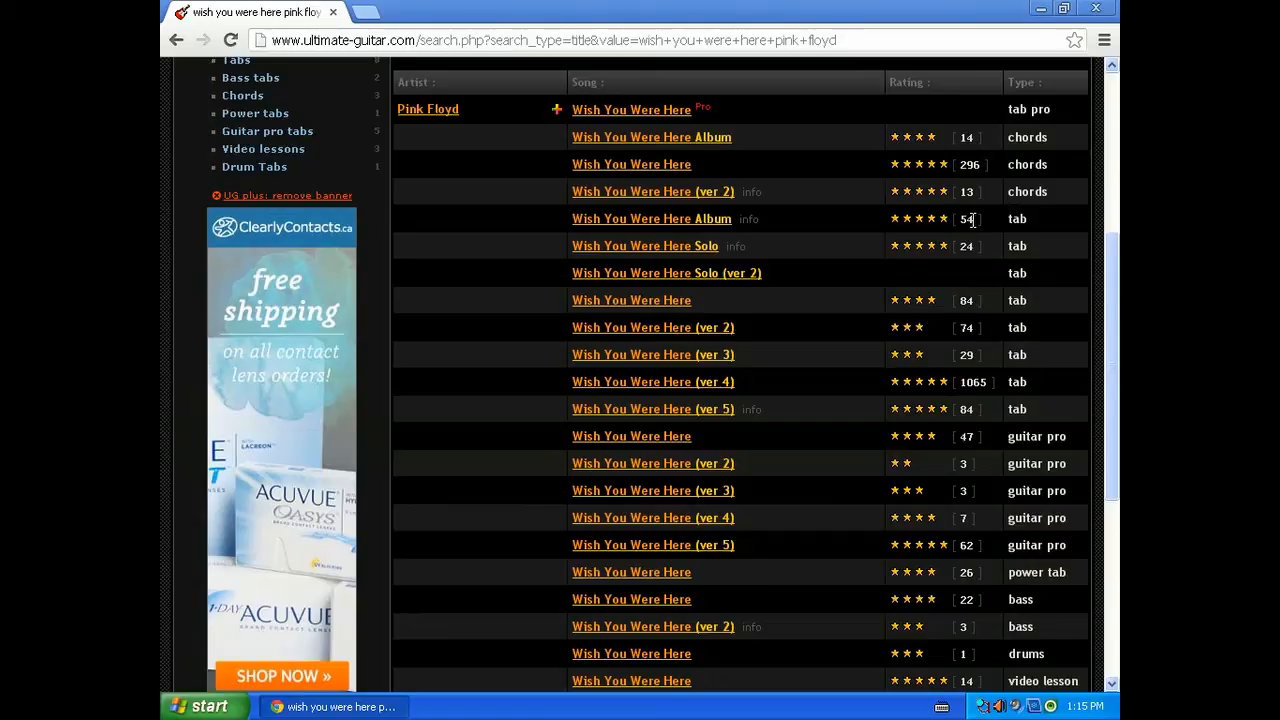
mouse_move(880, 317)
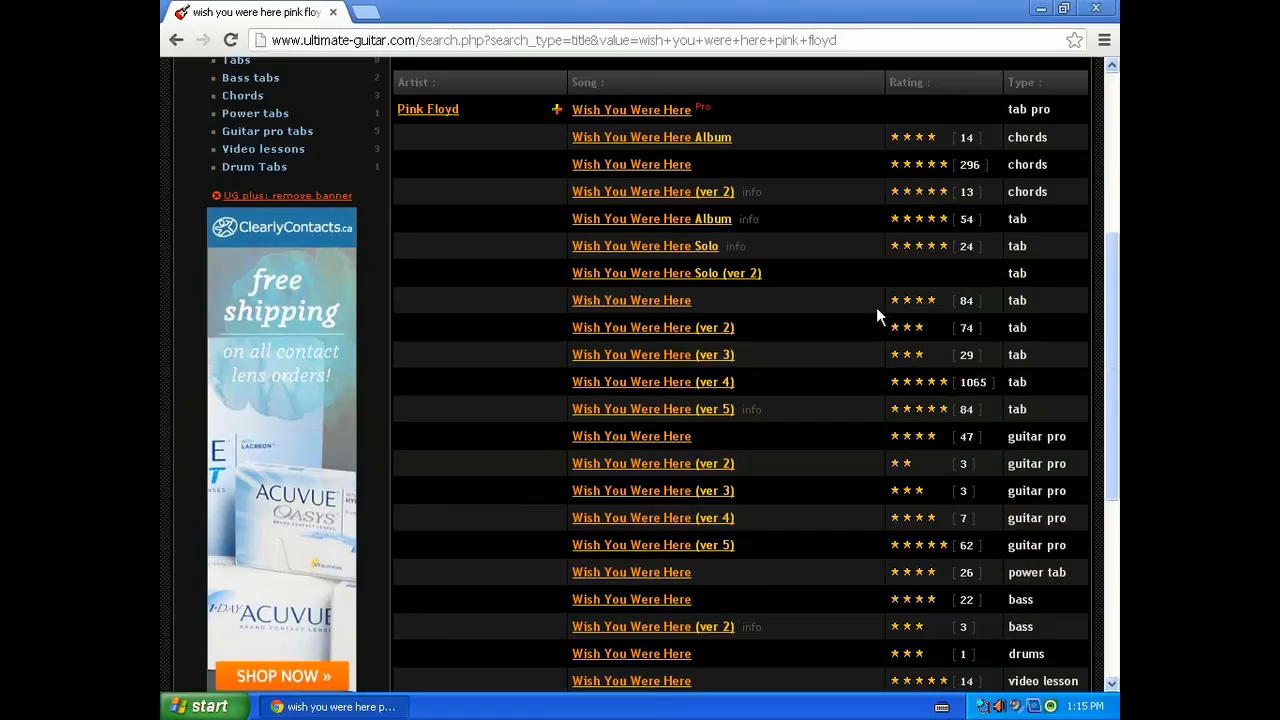
mouse_move(902, 410)
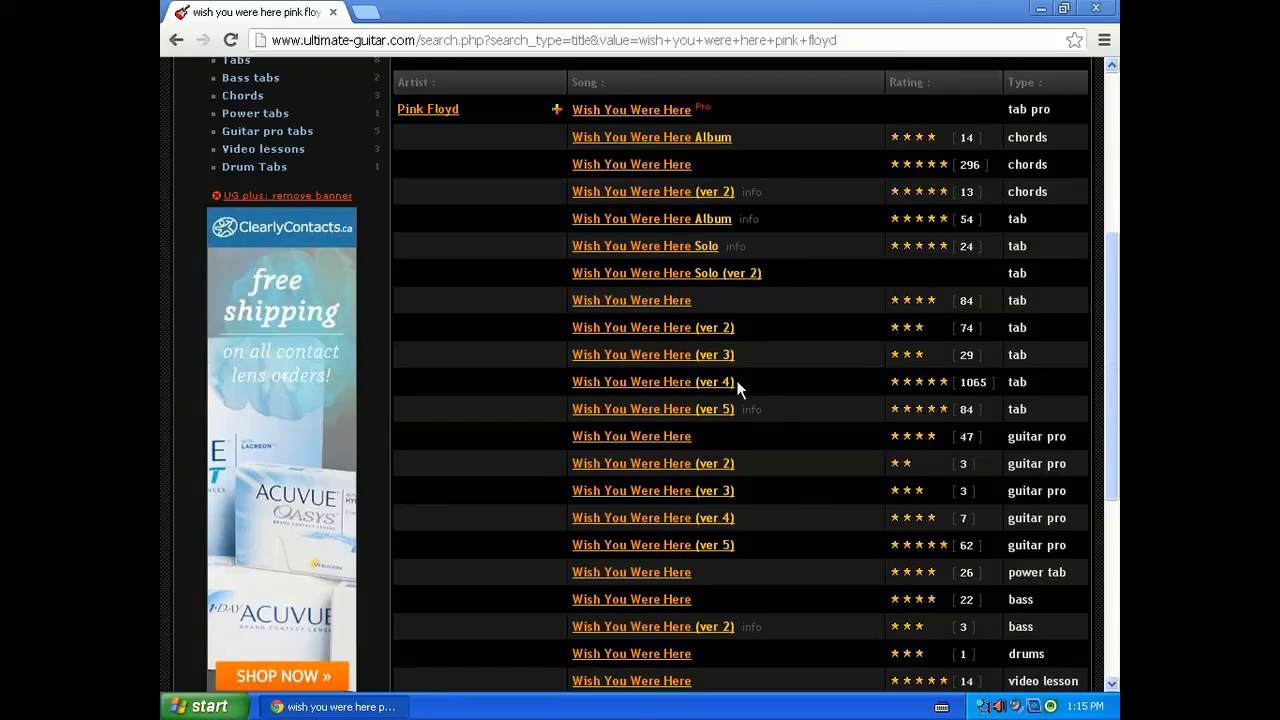
mouse_move(714, 384)
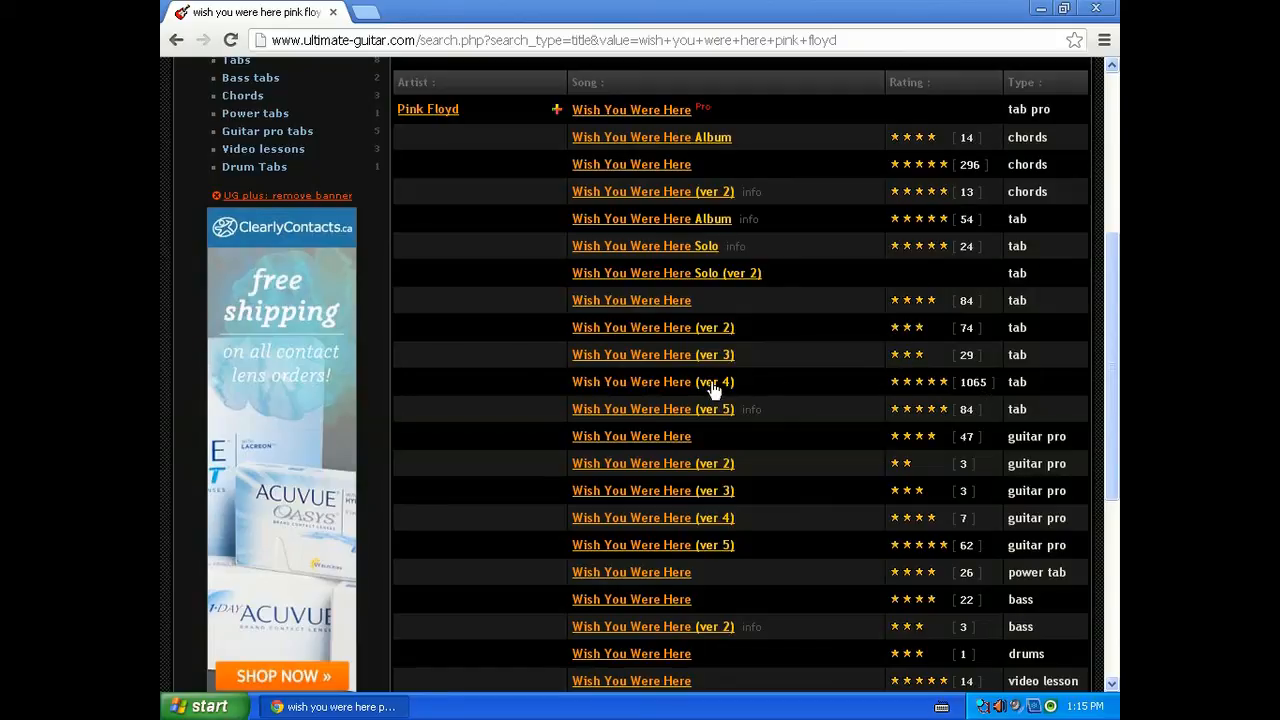
Open the Wish You Were Here (ver 4) tab and scroll down to its comments
click(652, 381)
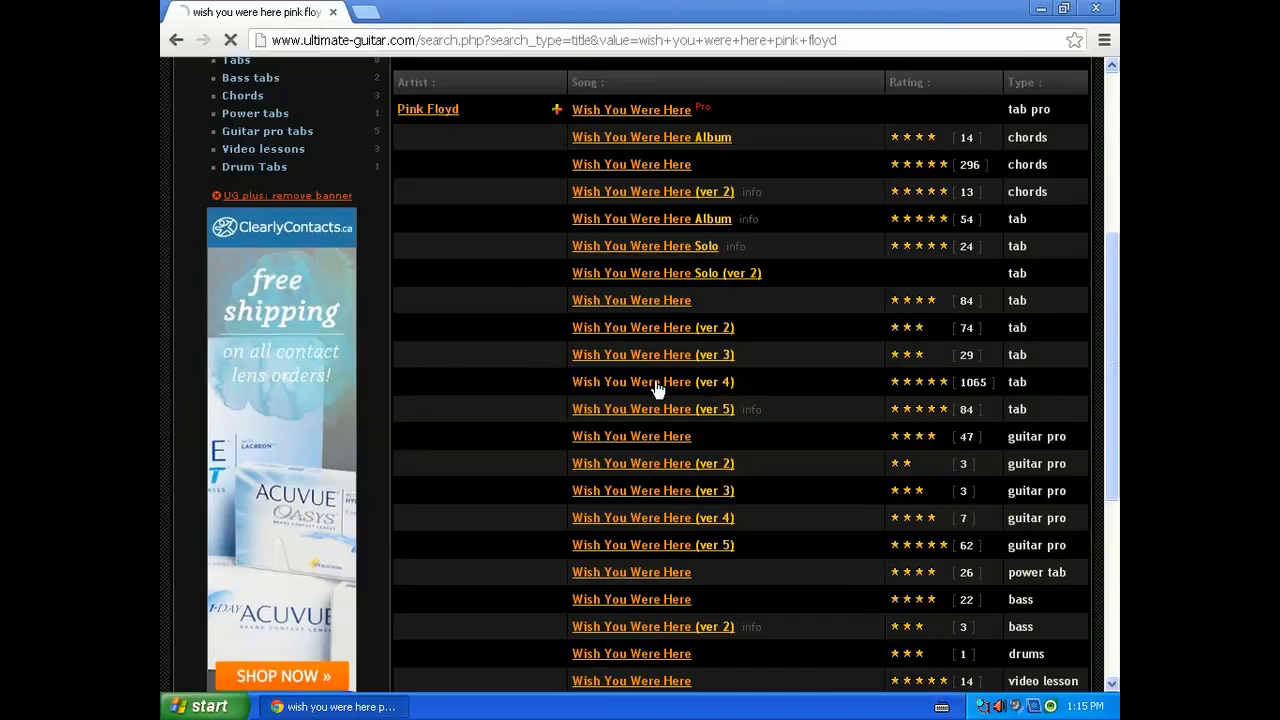
click(652, 381)
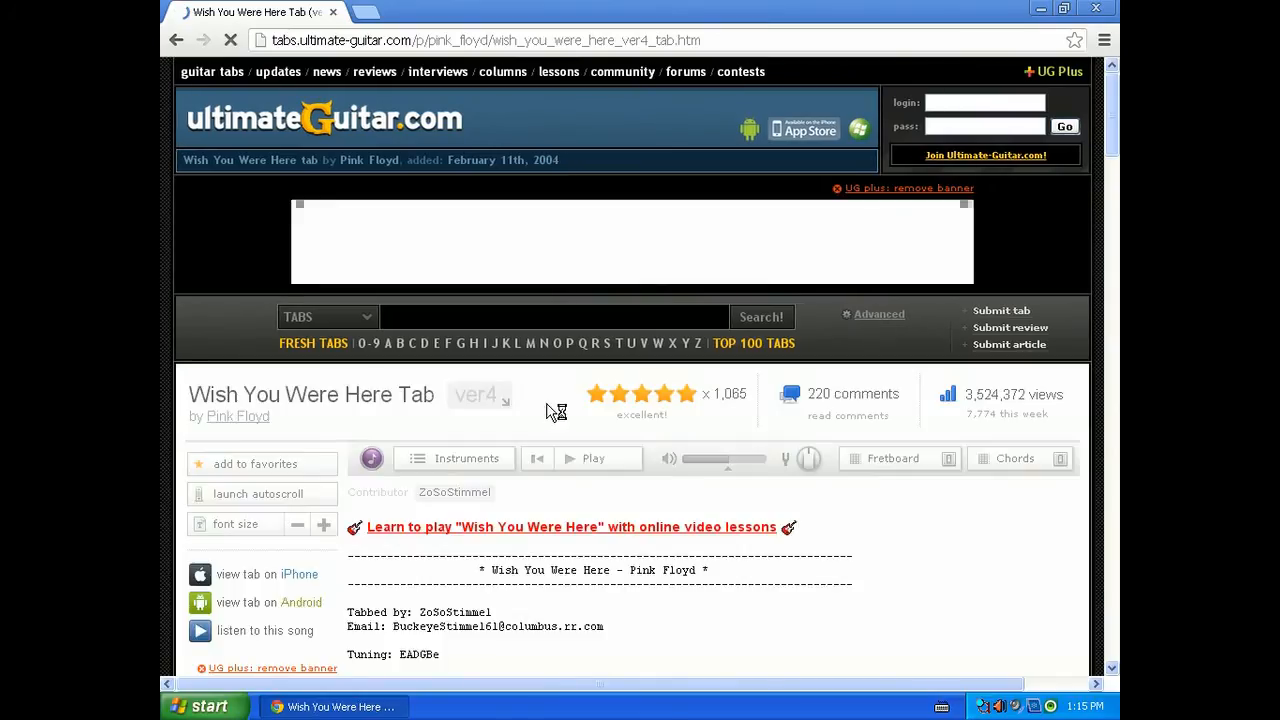
scroll(down, 3)
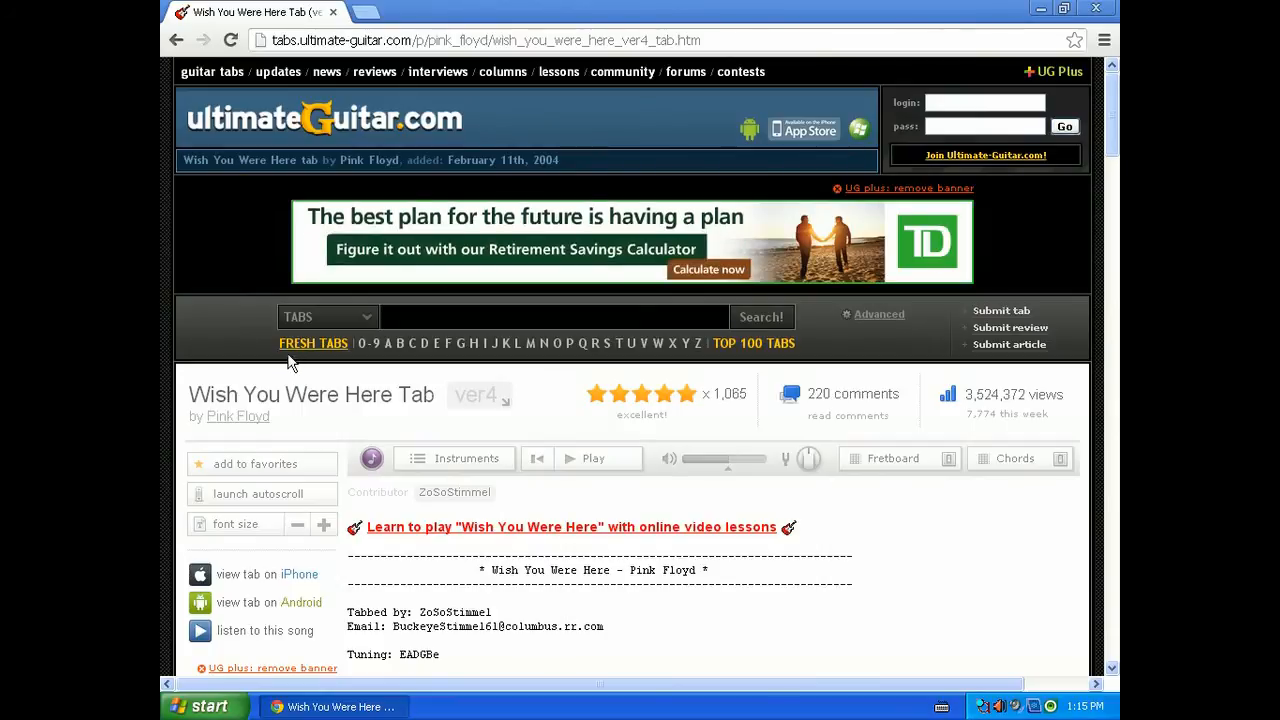
scroll(down, 3)
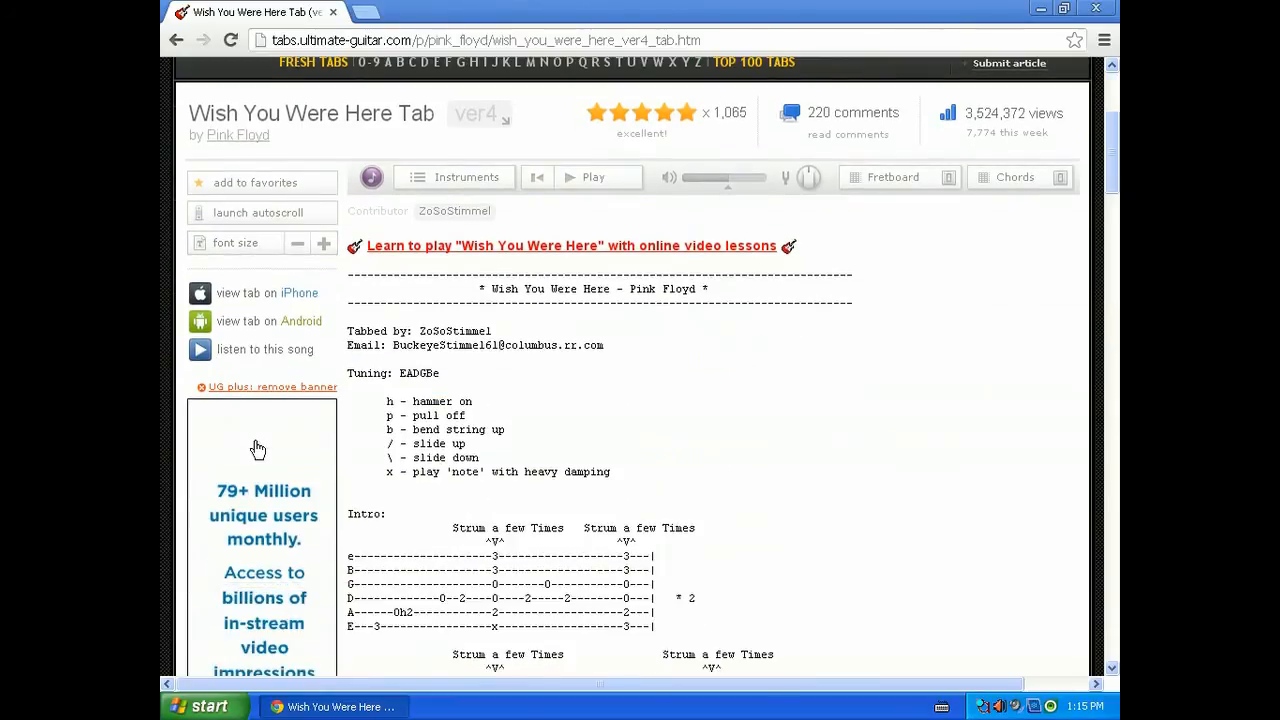
scroll(down, 3)
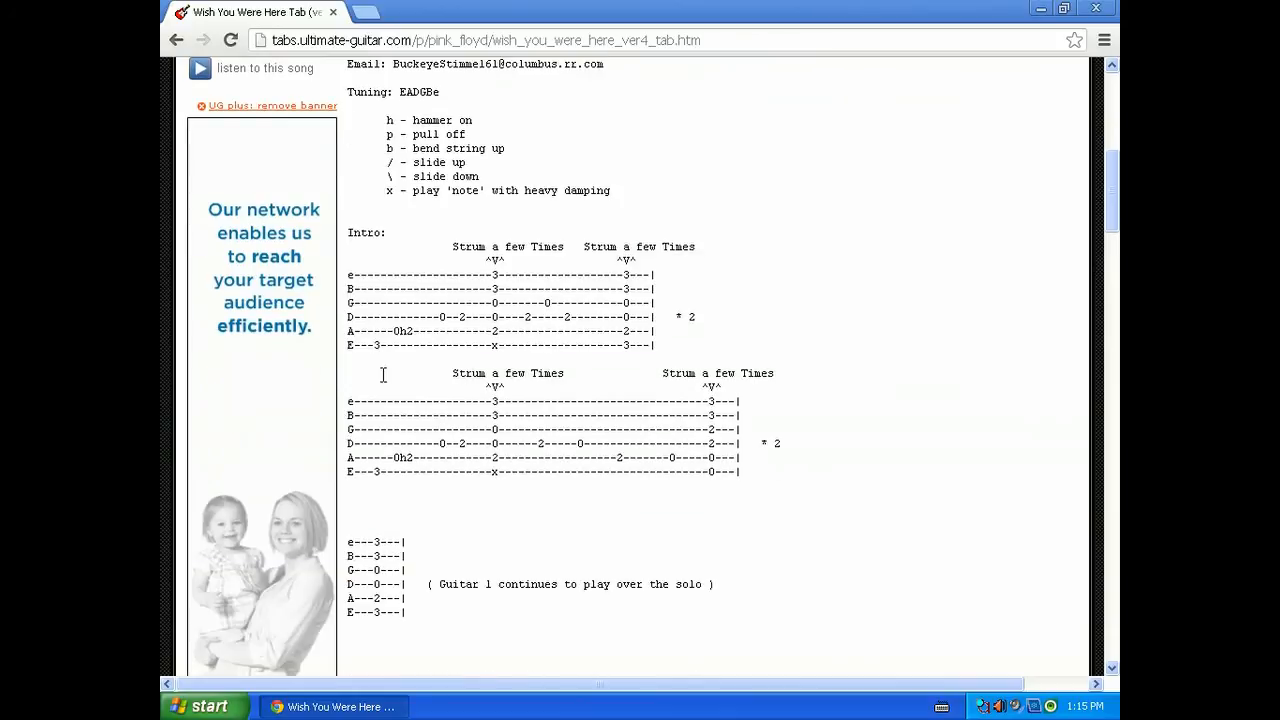
scroll(down, 3)
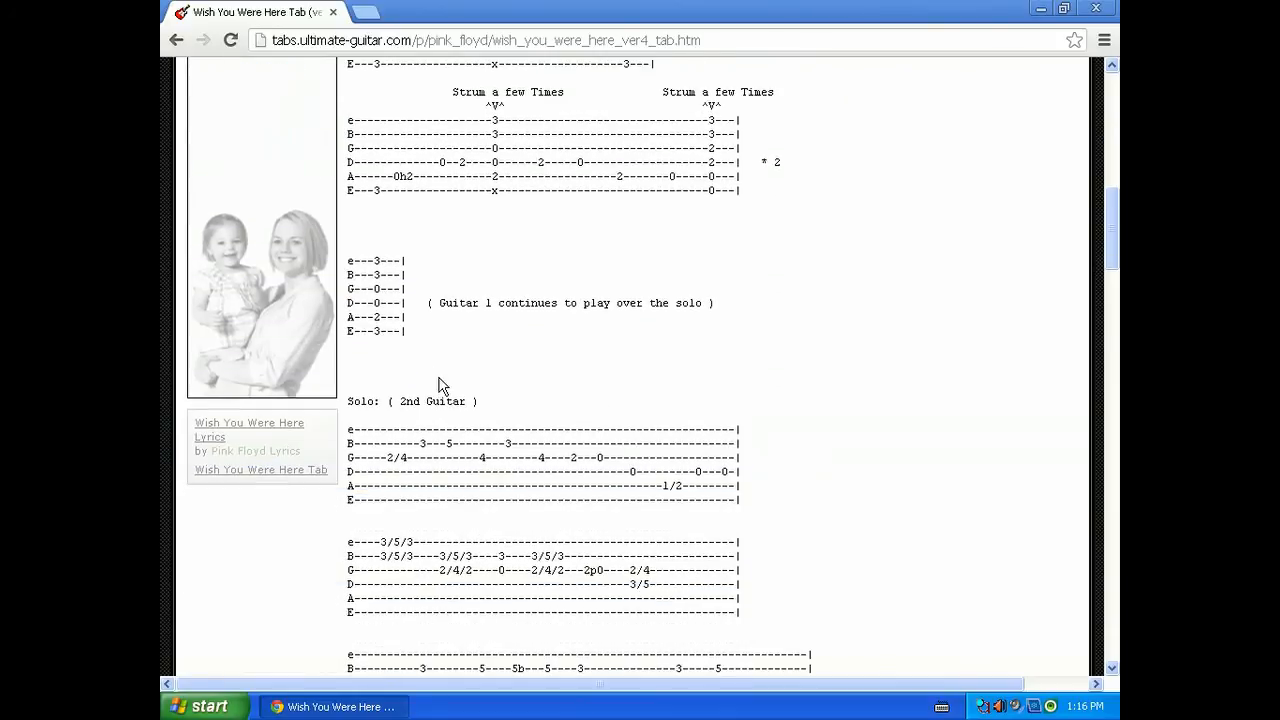
scroll(down, 3)
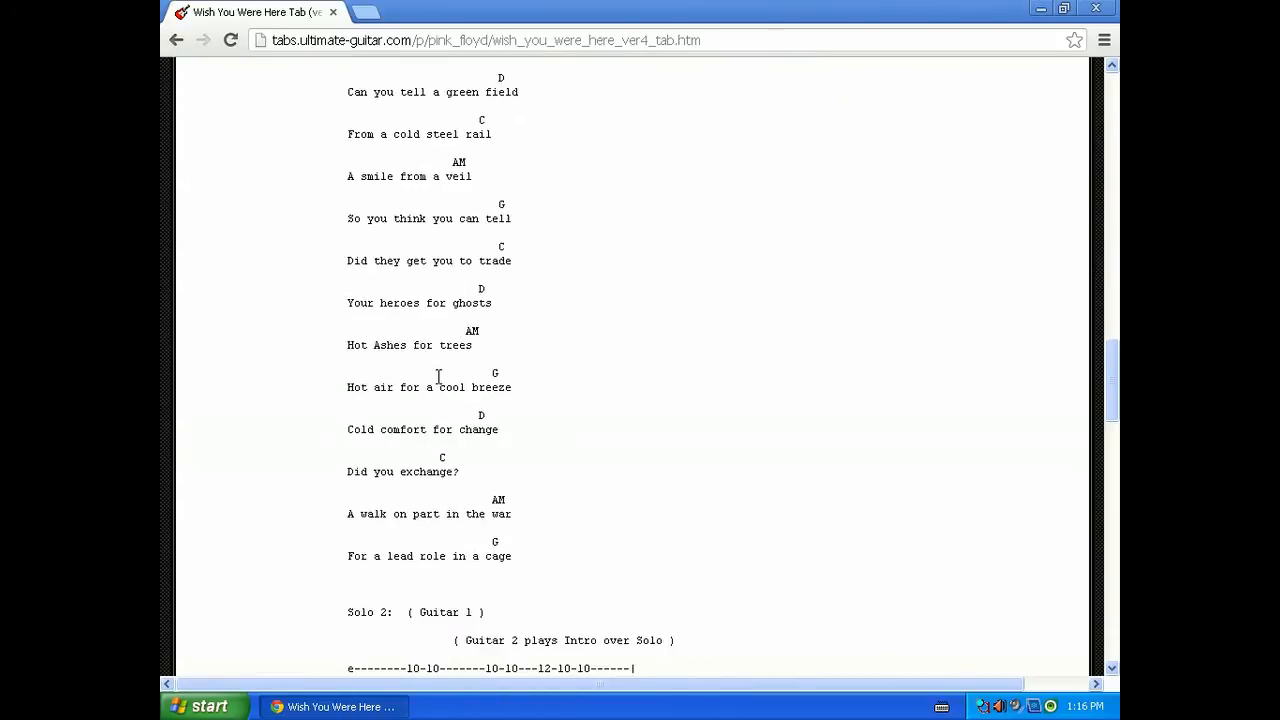
scroll(down, 3)
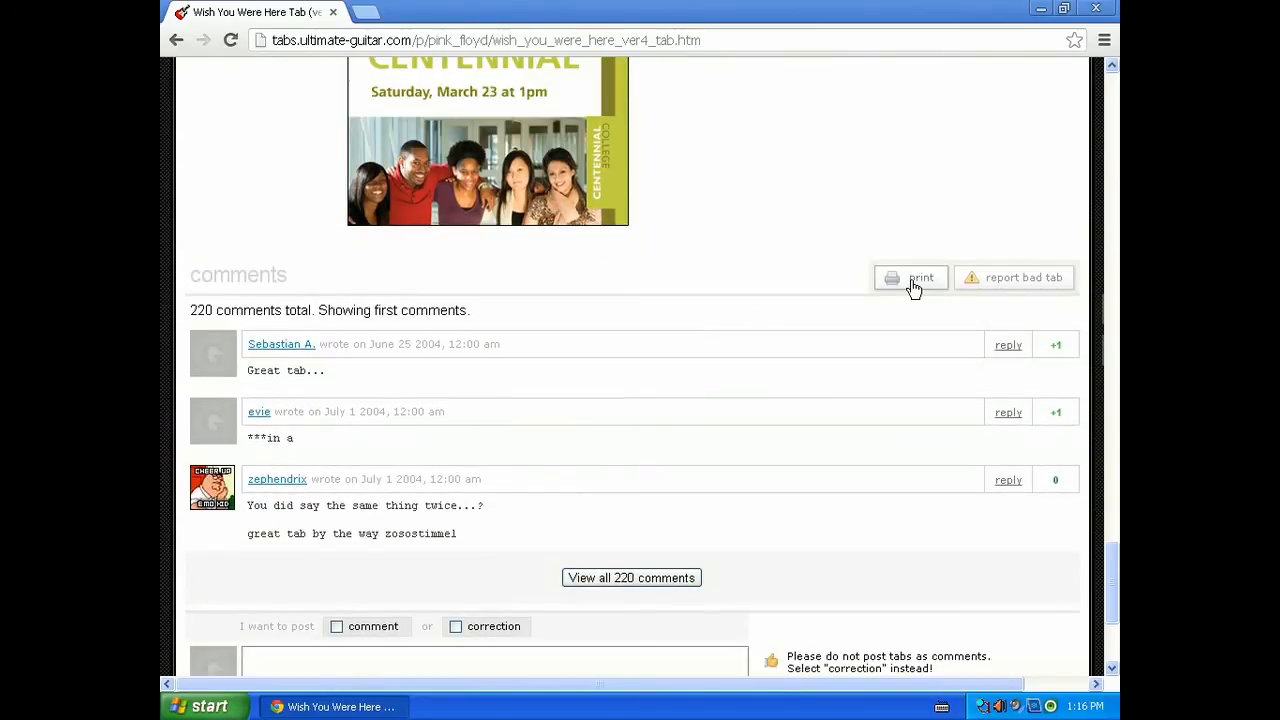
Open the ver 4 tab's print version in a new tab via the print button
click(909, 277)
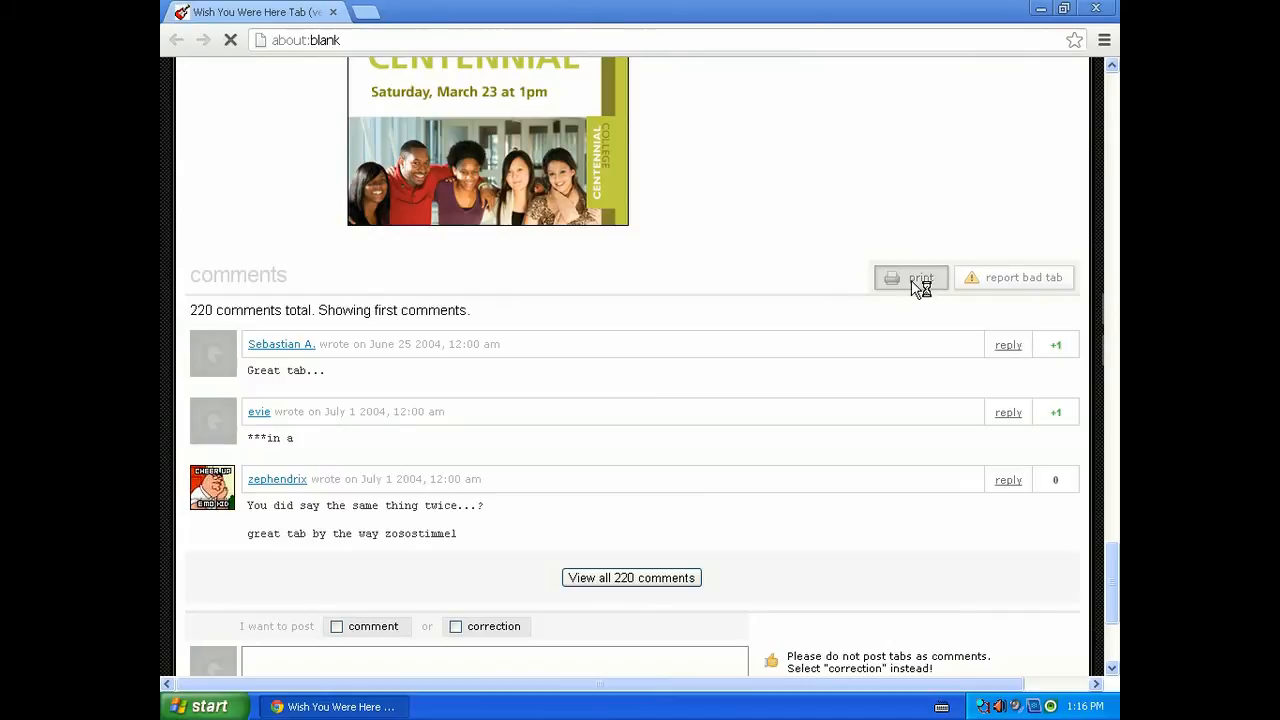
click(910, 278)
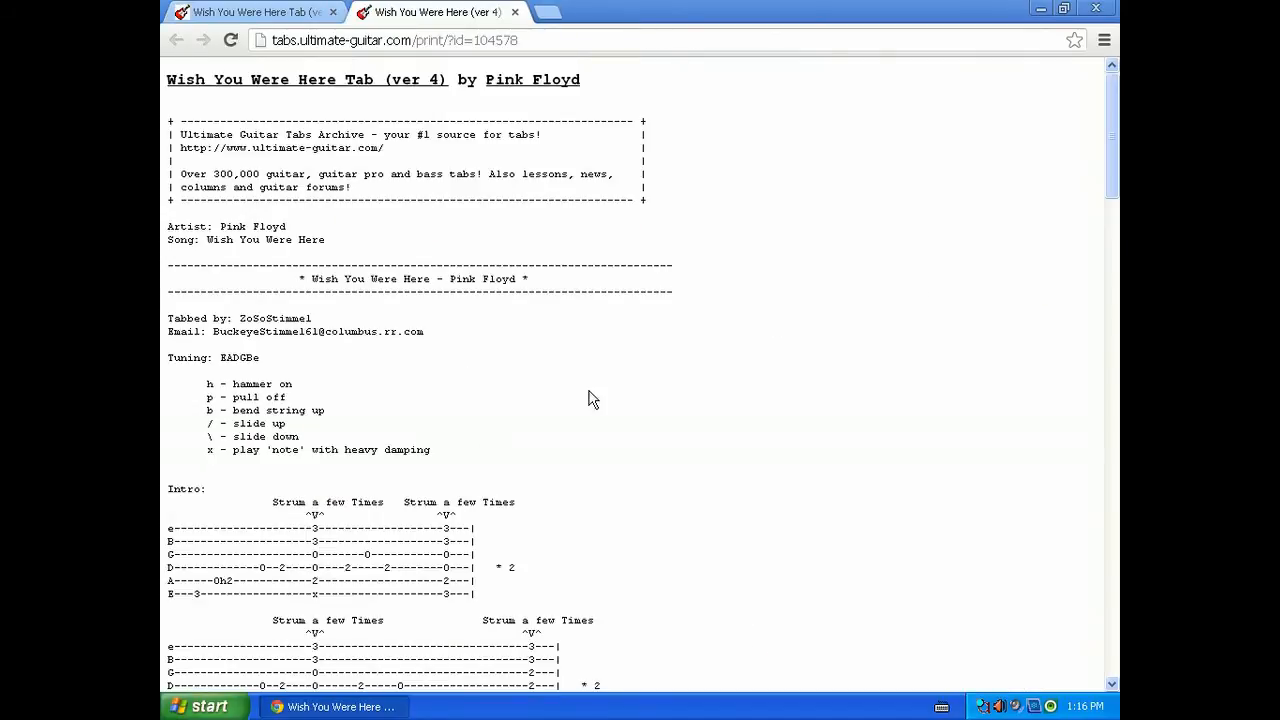
mouse_move(690, 280)
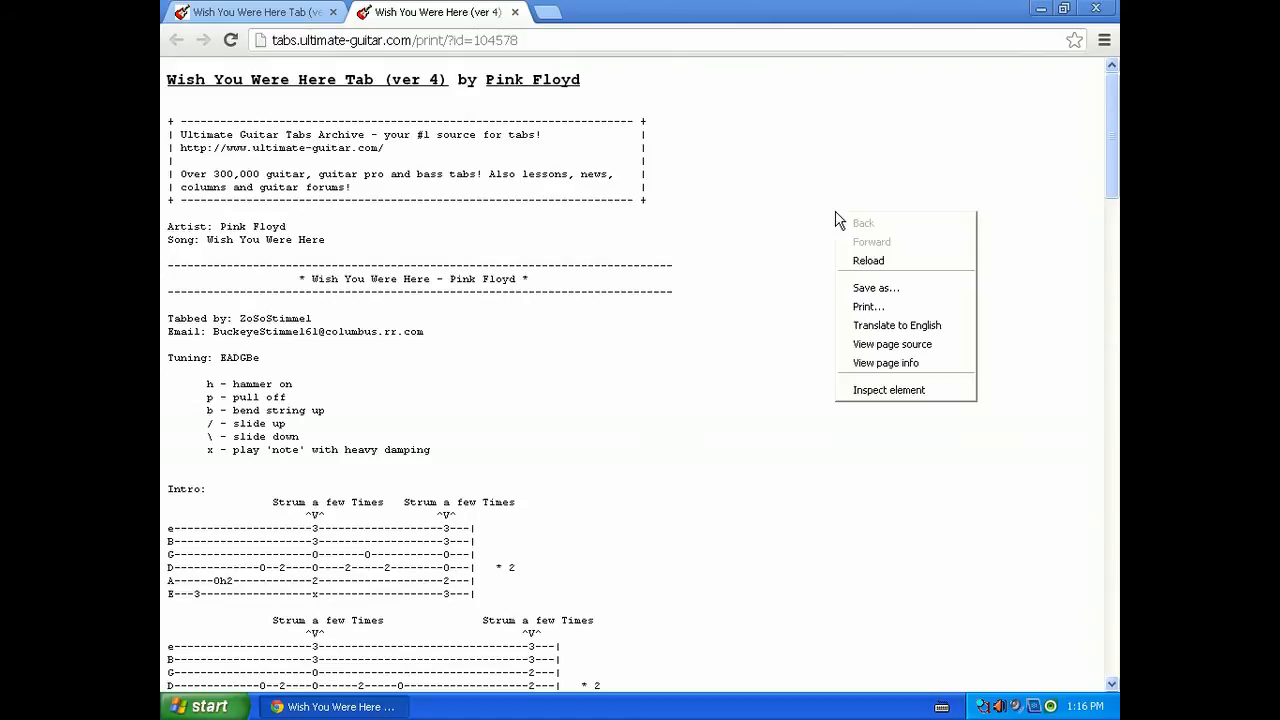
Bring up Chrome's print preview with Ctrl+P and print the 4-page tab
click(868, 306)
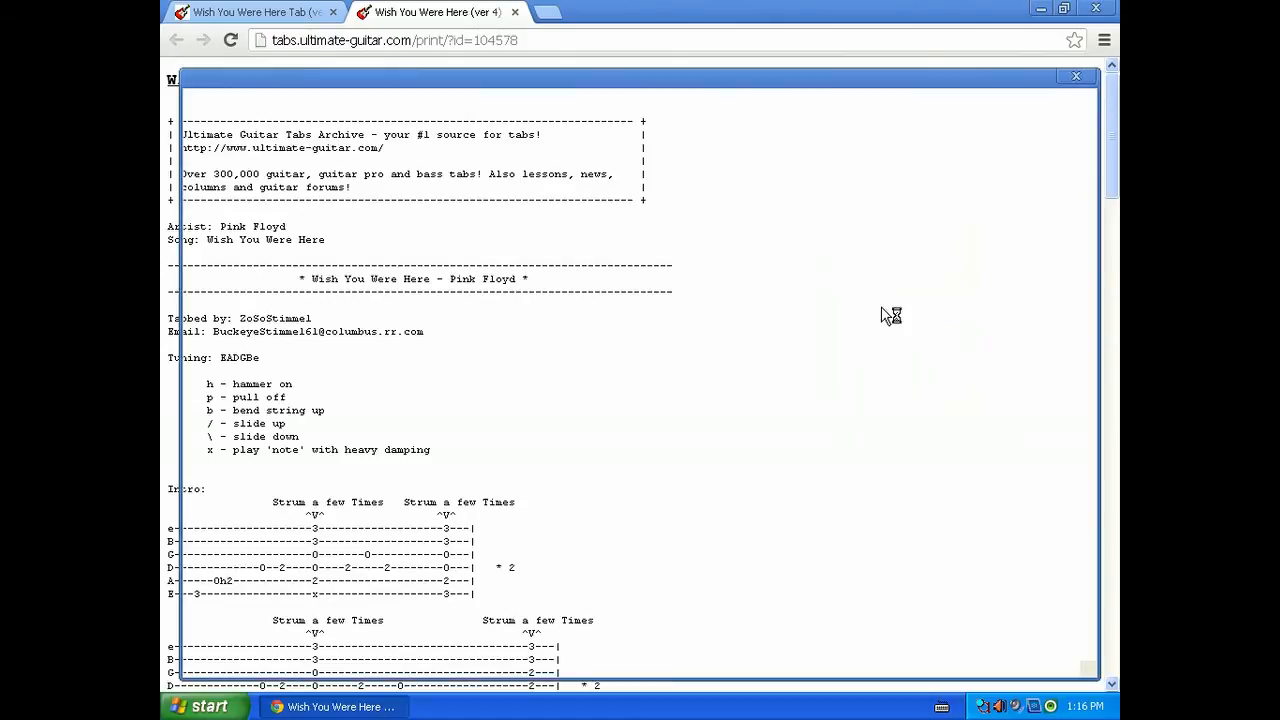
key(ctrl+p)
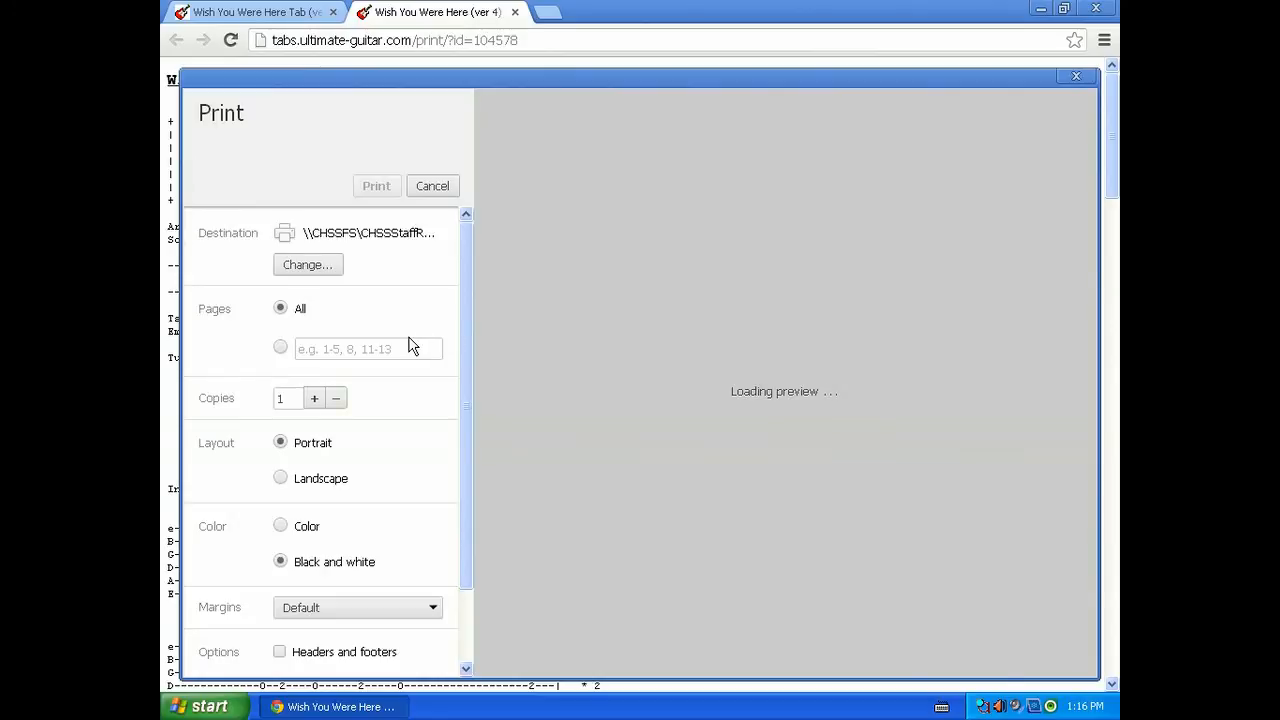
mouse_move(373, 256)
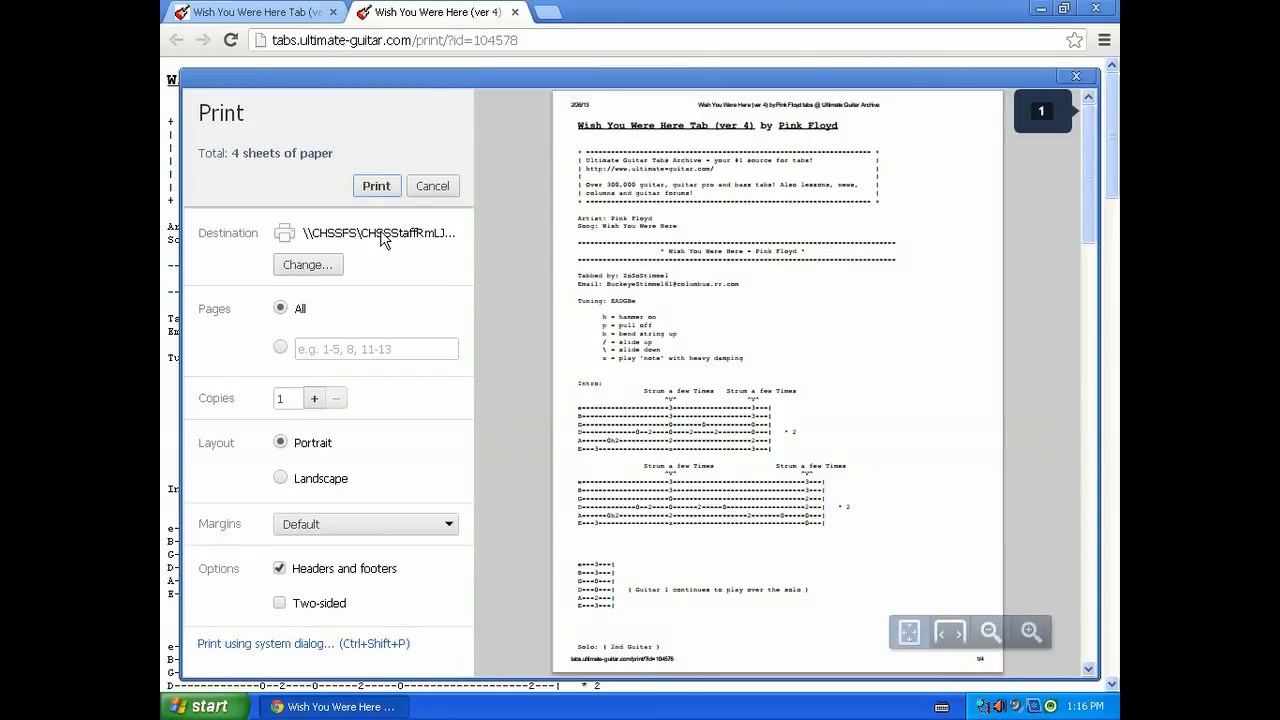
click(432, 186)
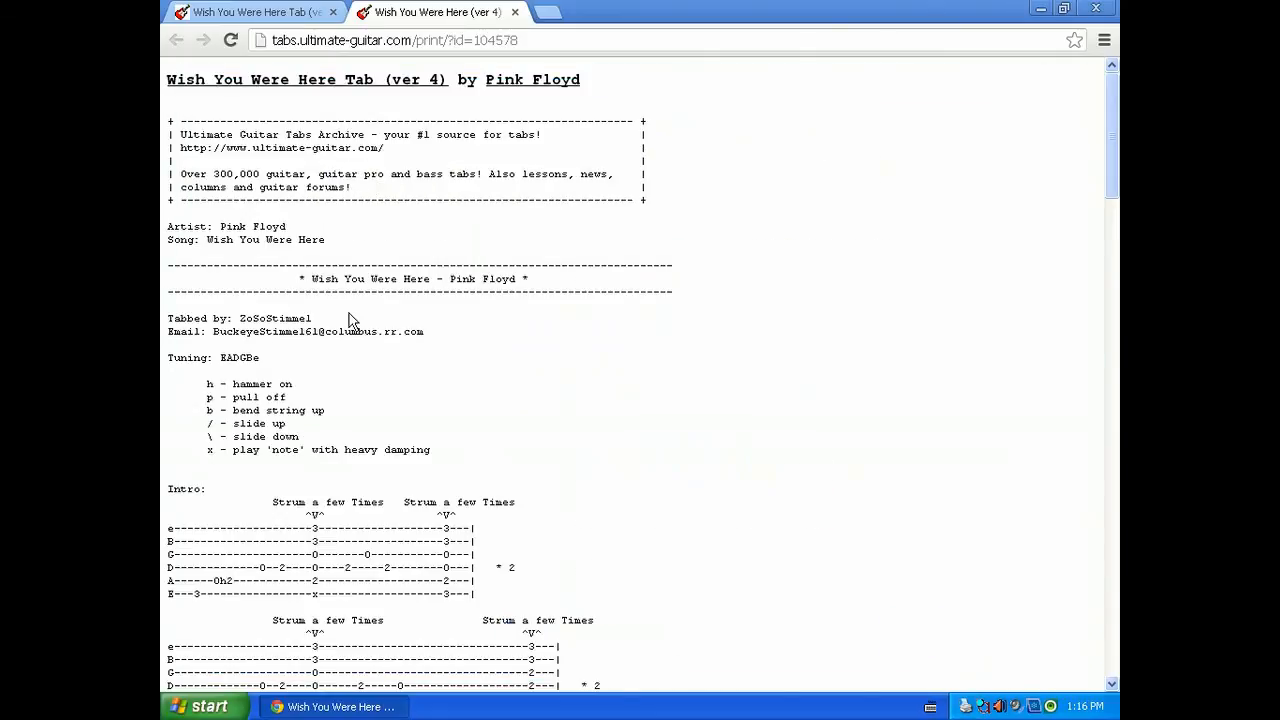
mouse_move(337, 597)
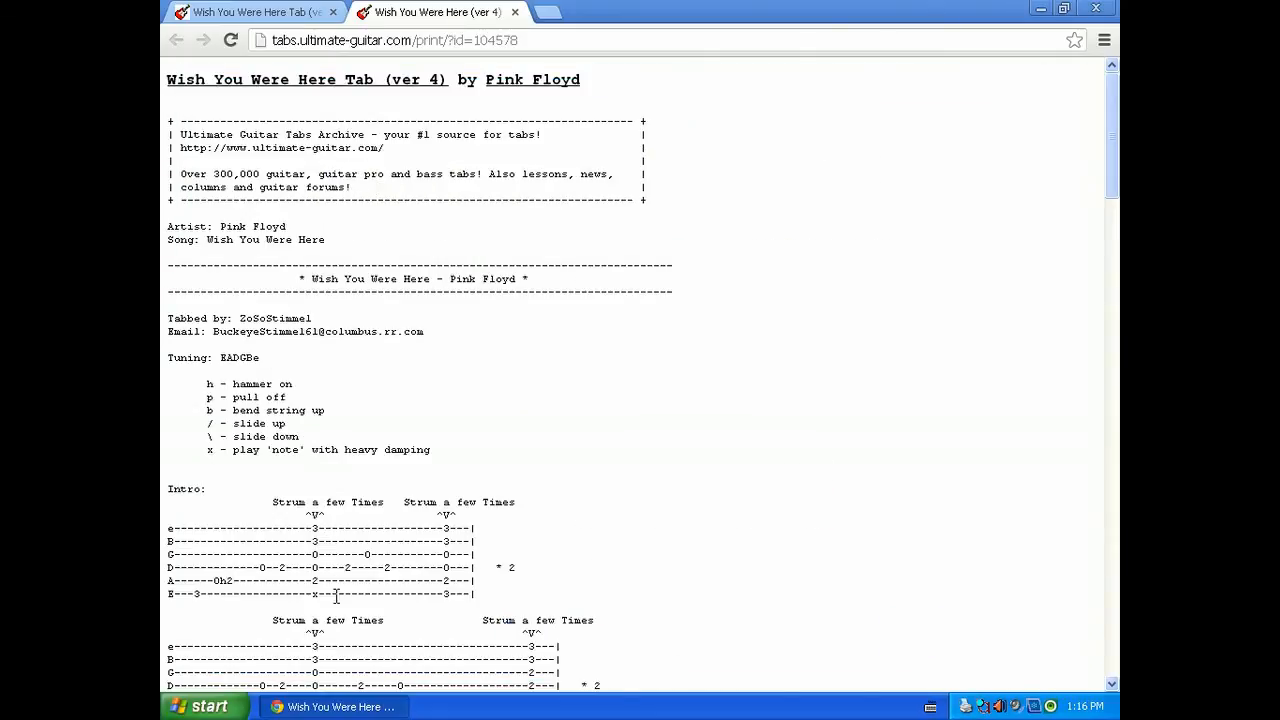